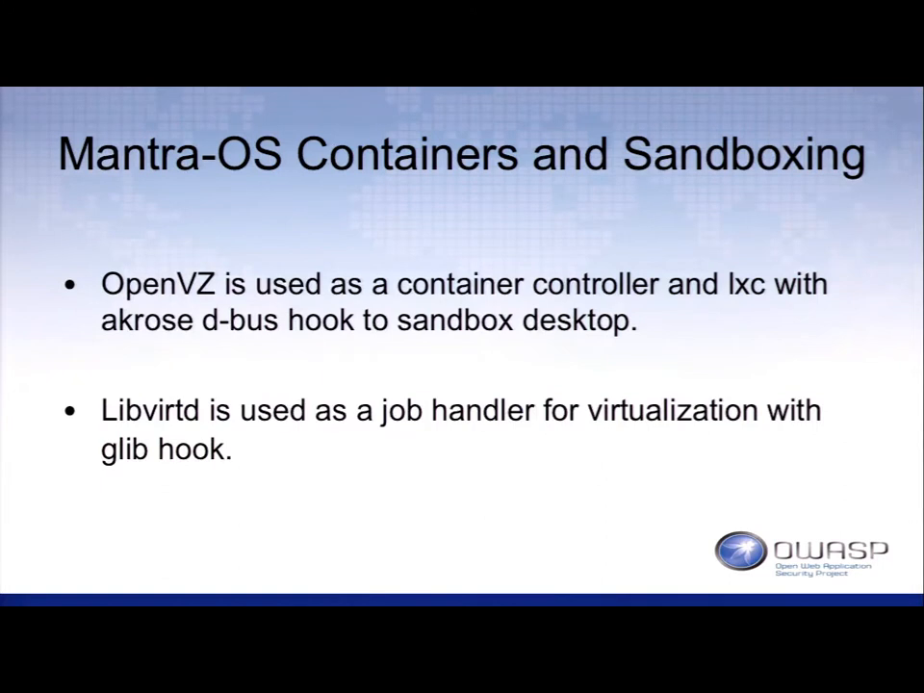
Advance the slides to the Mantra-OS Virtual Core stack diagram.
key("Right")
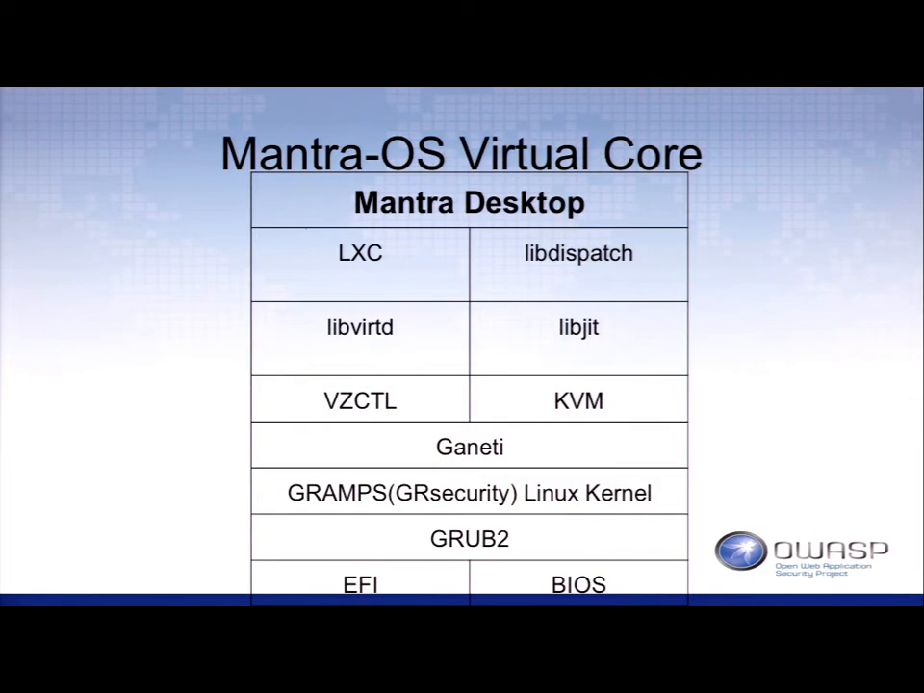
Advance past the slides to the live desktop demo with BeEF and a terminal.
key("Right")
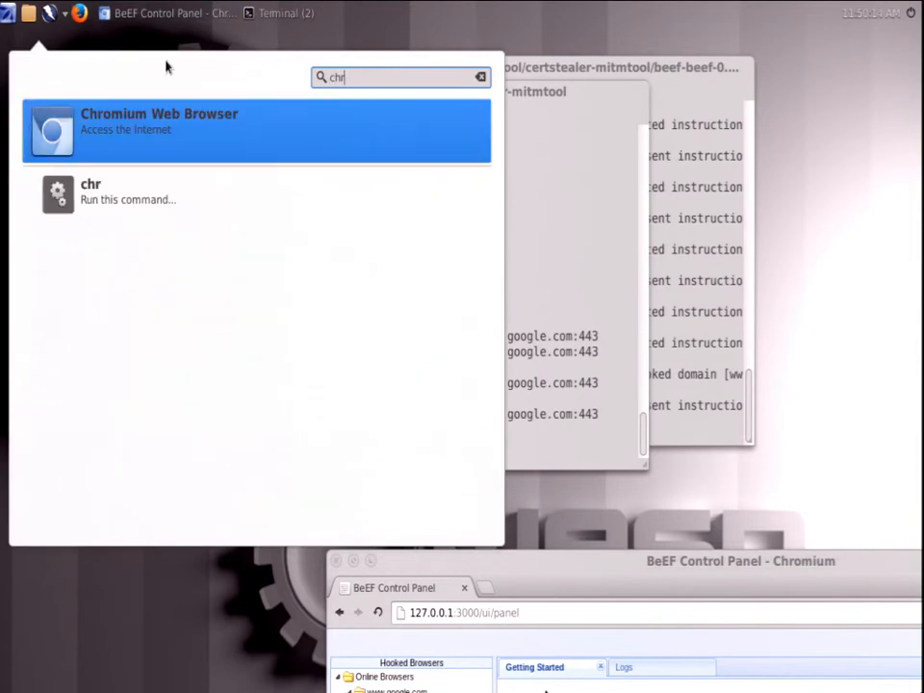
Launch Chromium from the menu and begin an https address in the new tab.
left_click(158, 131)
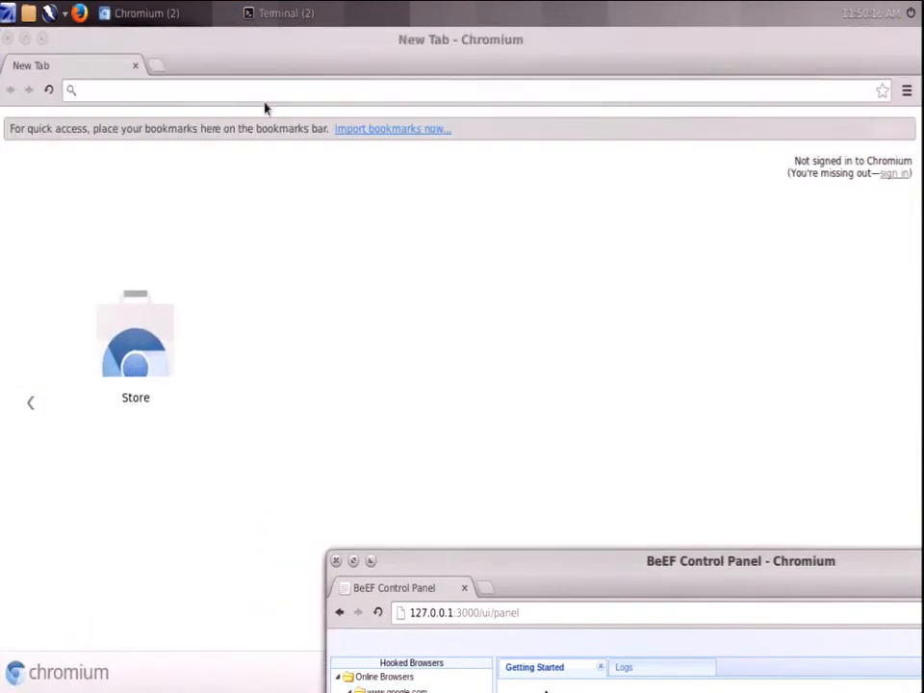
type("htt")
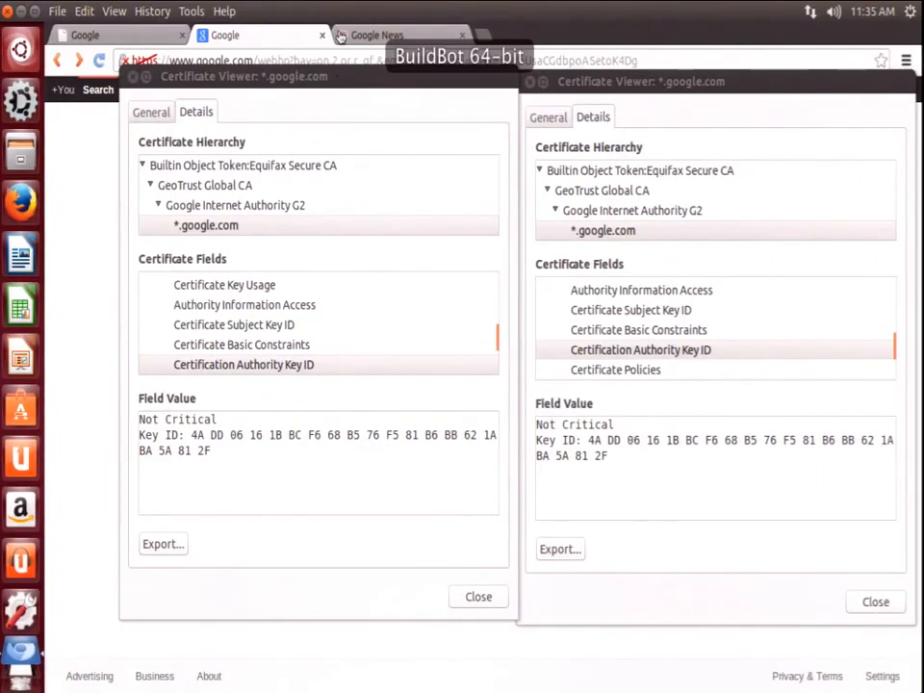
Compare Subject Key ID and Subject Alternative Name across the two *.google.com certificates, then load google.com.
left_click(243, 364)
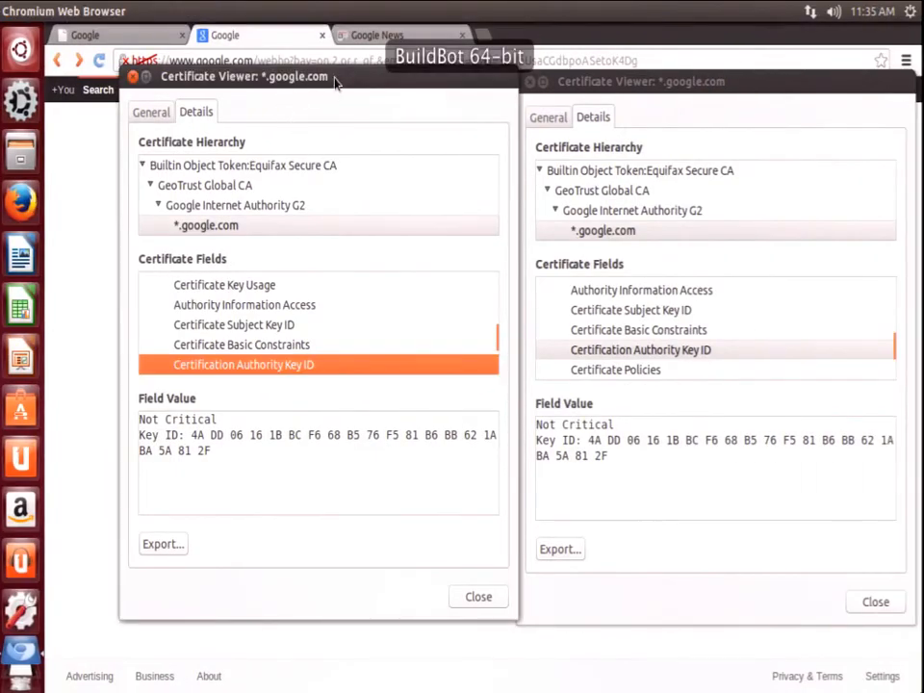
left_click_drag(245, 77, 314, 227)
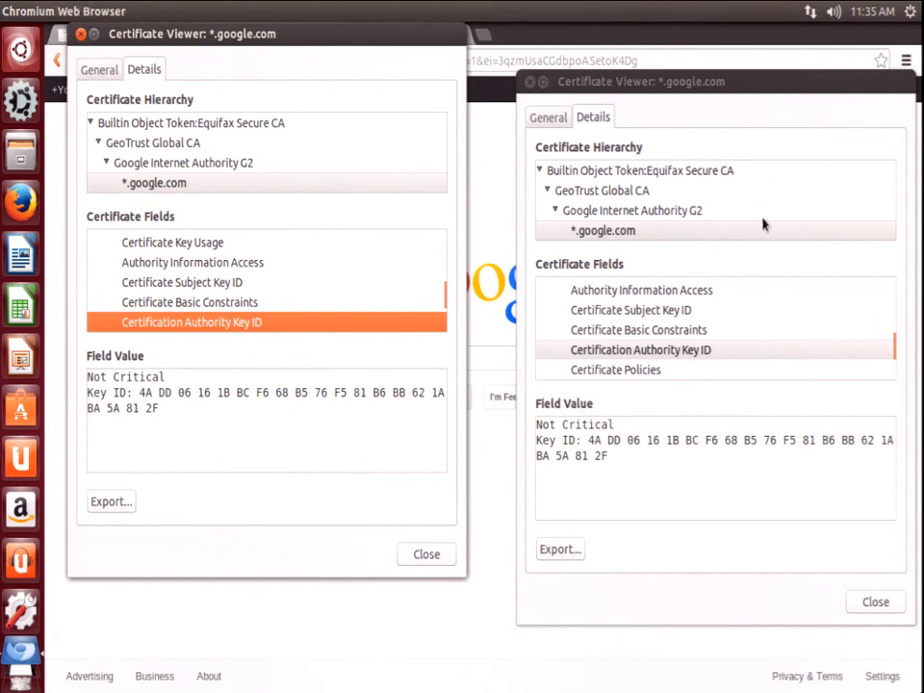
mouse_move(749, 352)
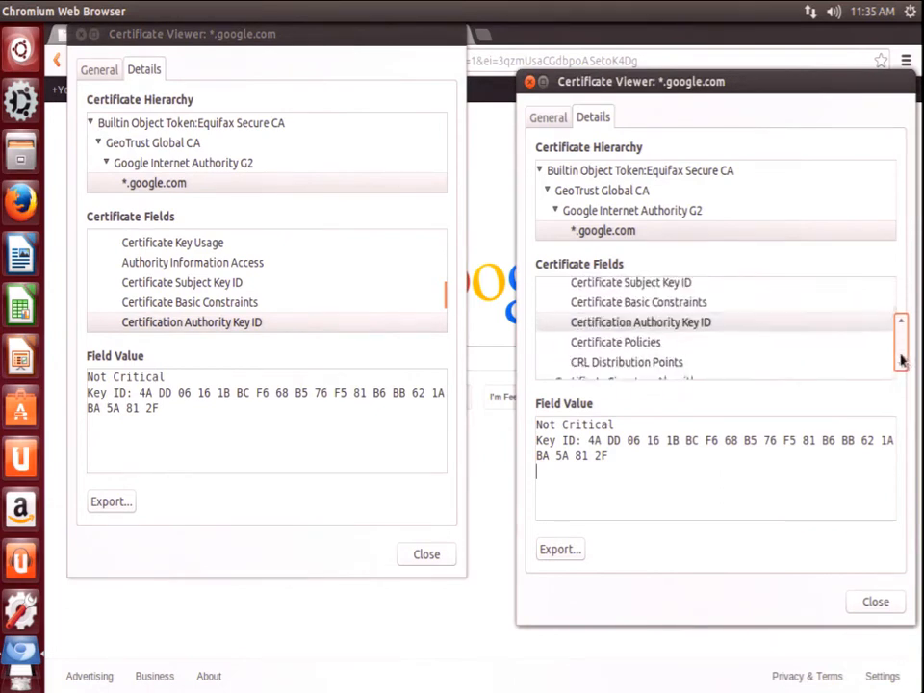
left_click(632, 335)
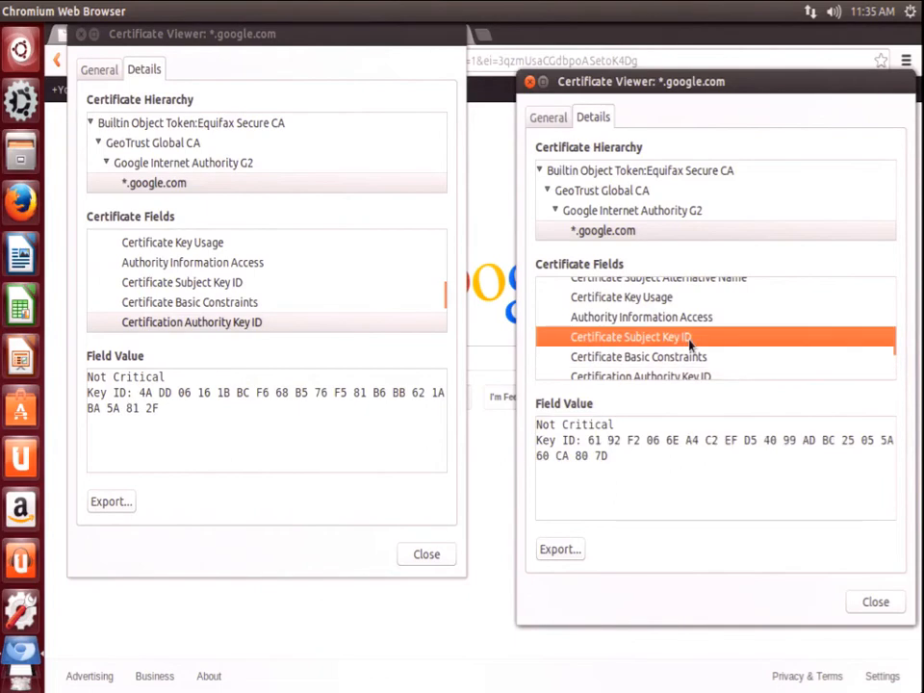
left_click(656, 286)
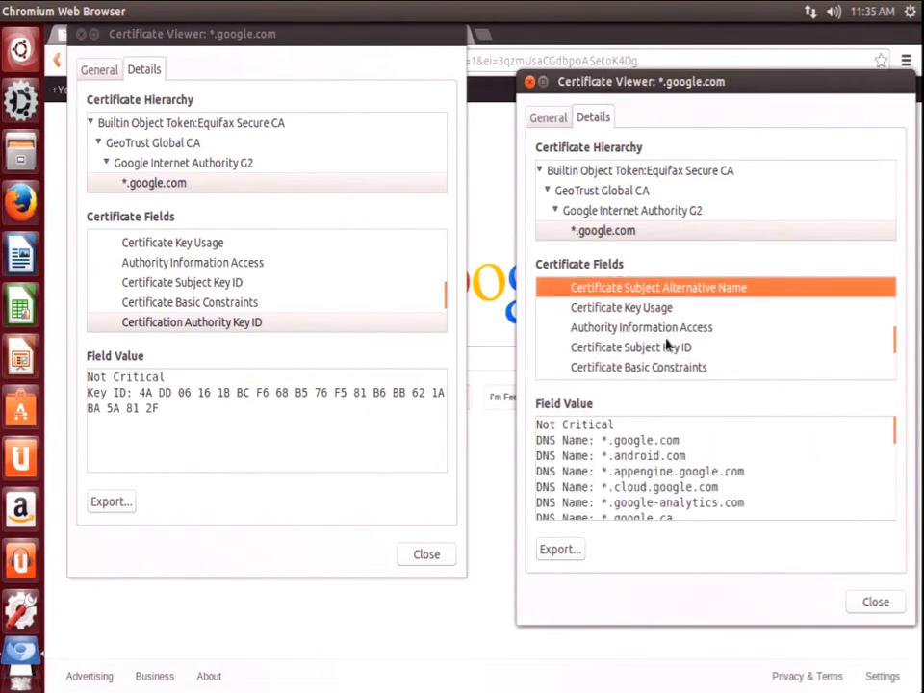
left_click(210, 239)
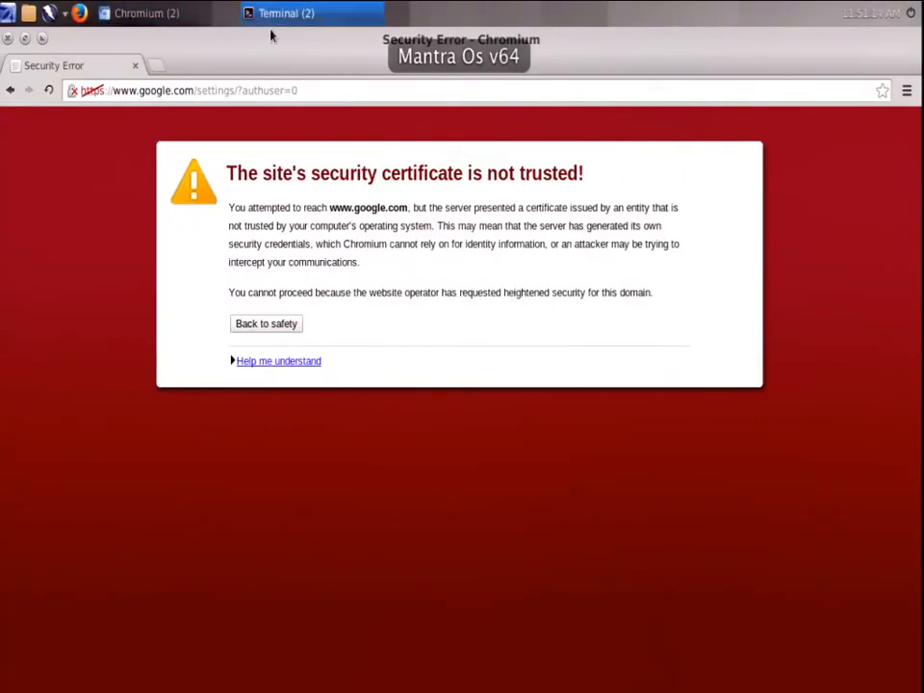
Relaunch ssl_proxy.rb under sudo with accounts.google.com as the remote host.
left_click(287, 12)
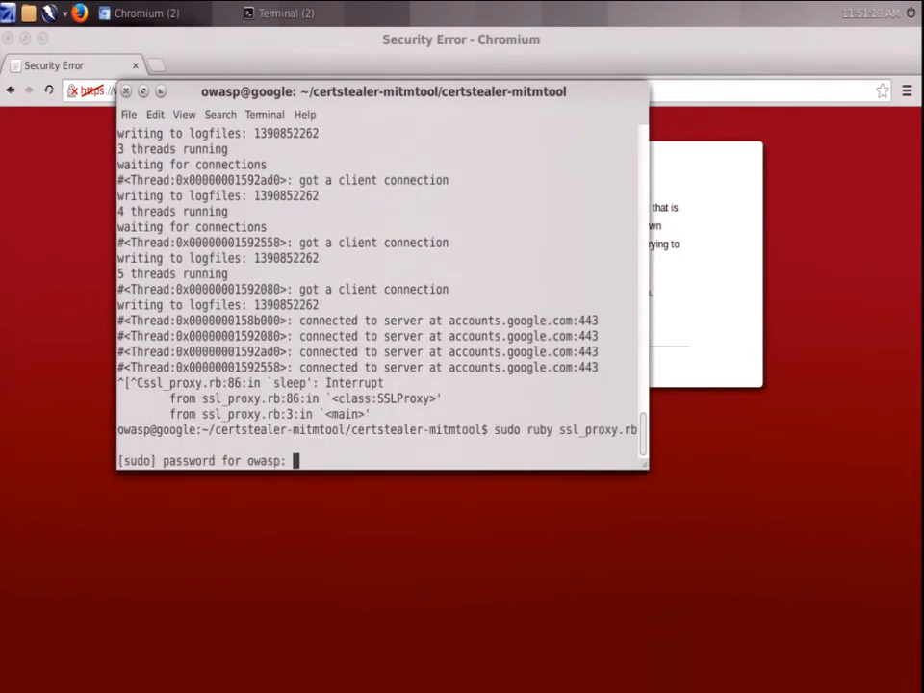
key("Return")
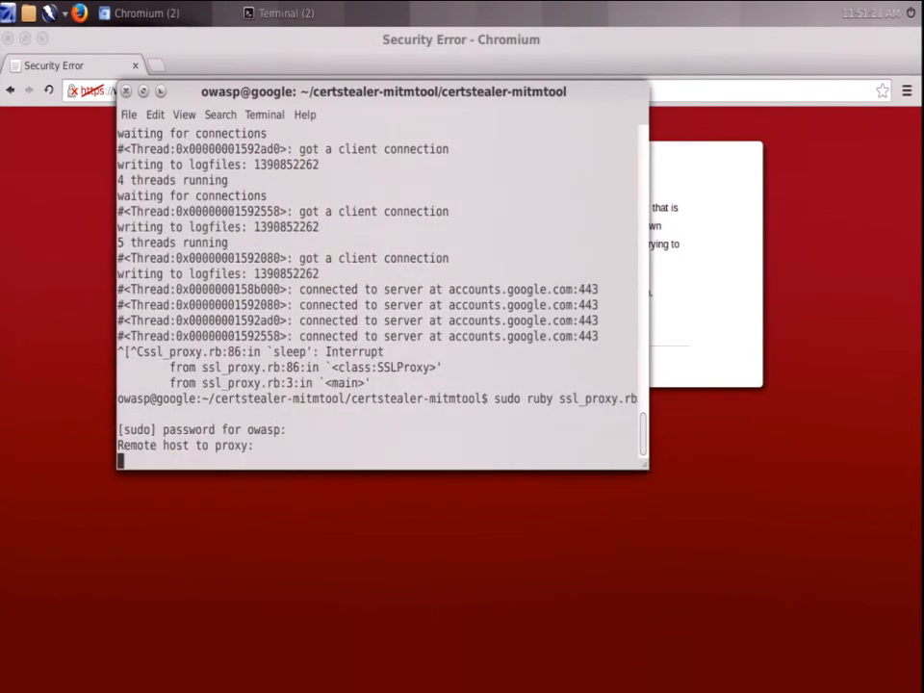
type("accounts.")
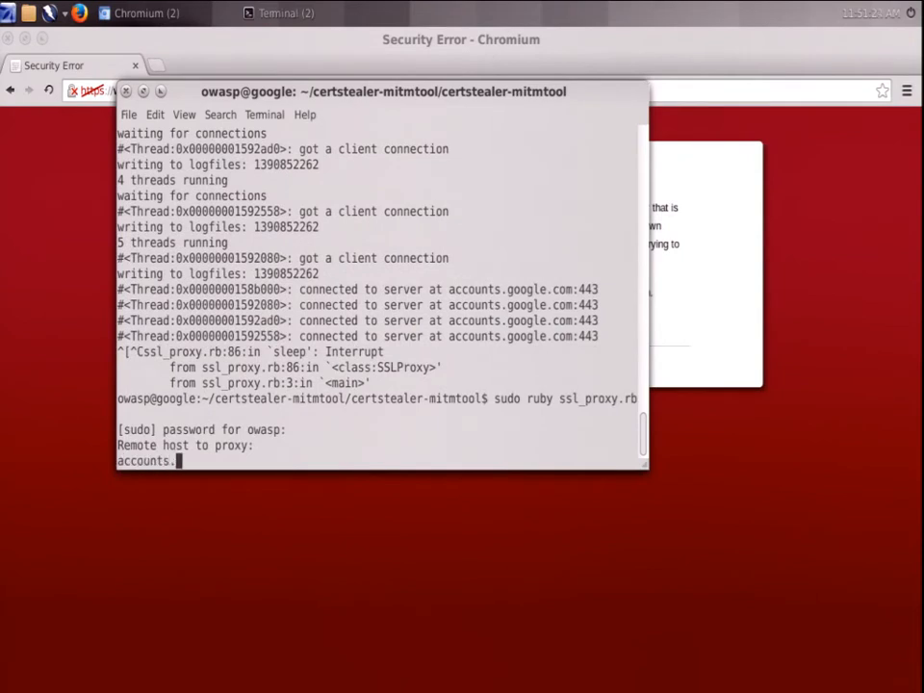
type("google.com")
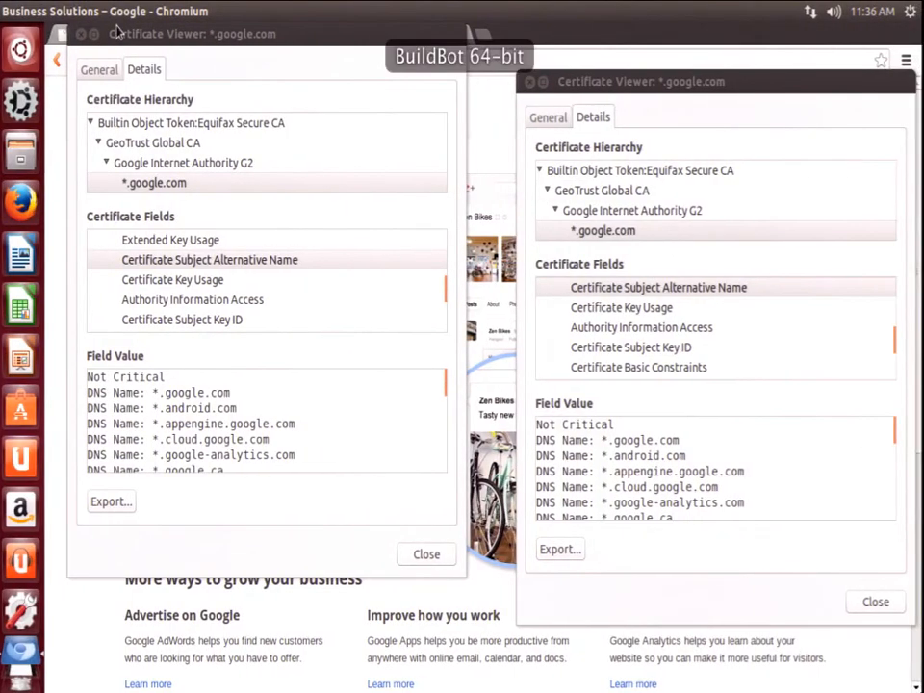
Reload the page in Chromium so the proxy logs connections to accounts.google.com:443.
left_click(426, 554)
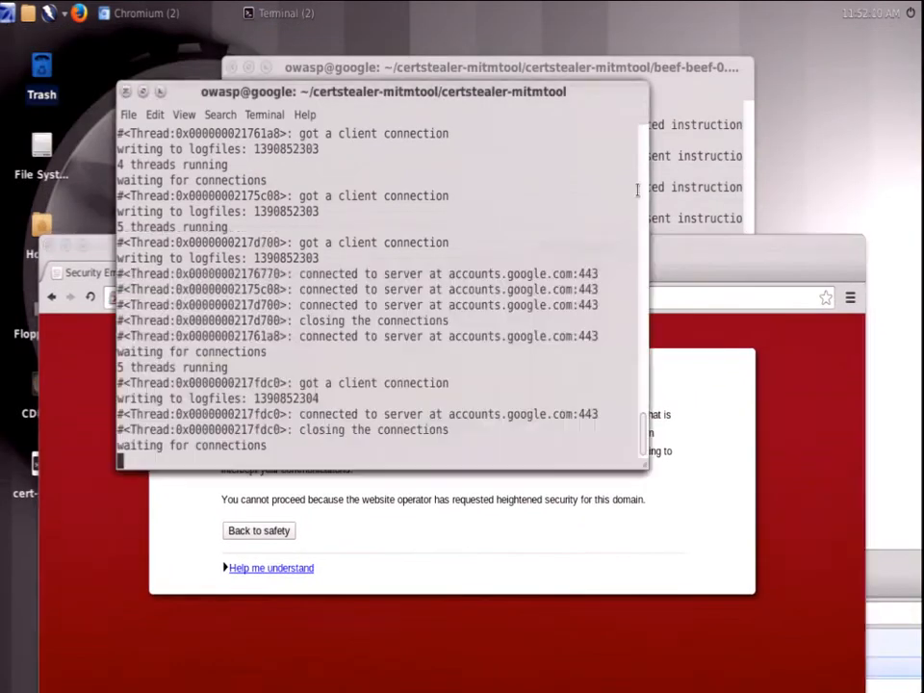
Navigate a Chromium tab to the BeEF panel at 127.0.0.1:3000/ui/panel.
left_click(510, 68)
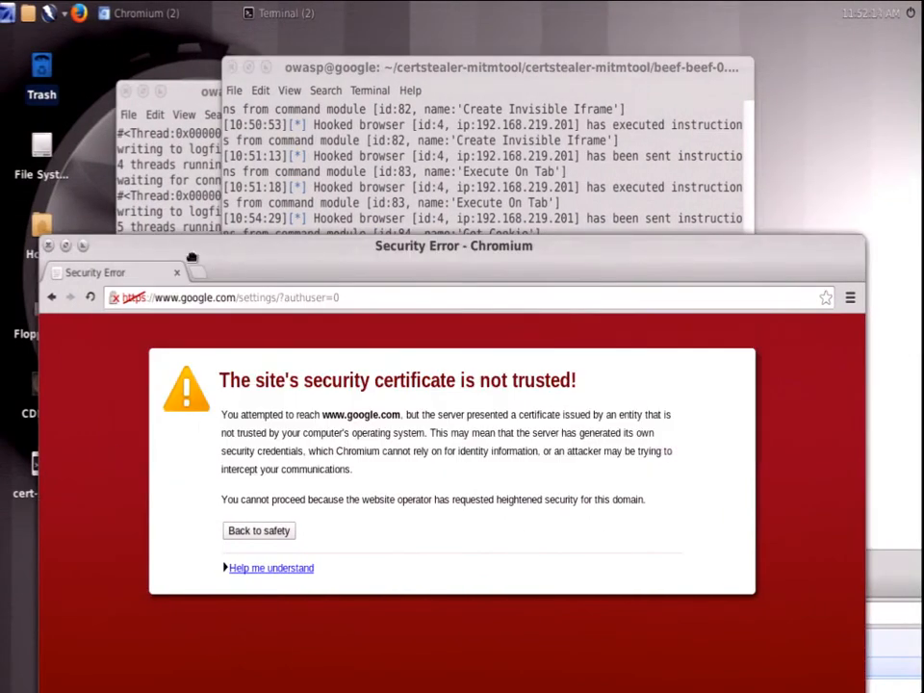
type("127.0.")
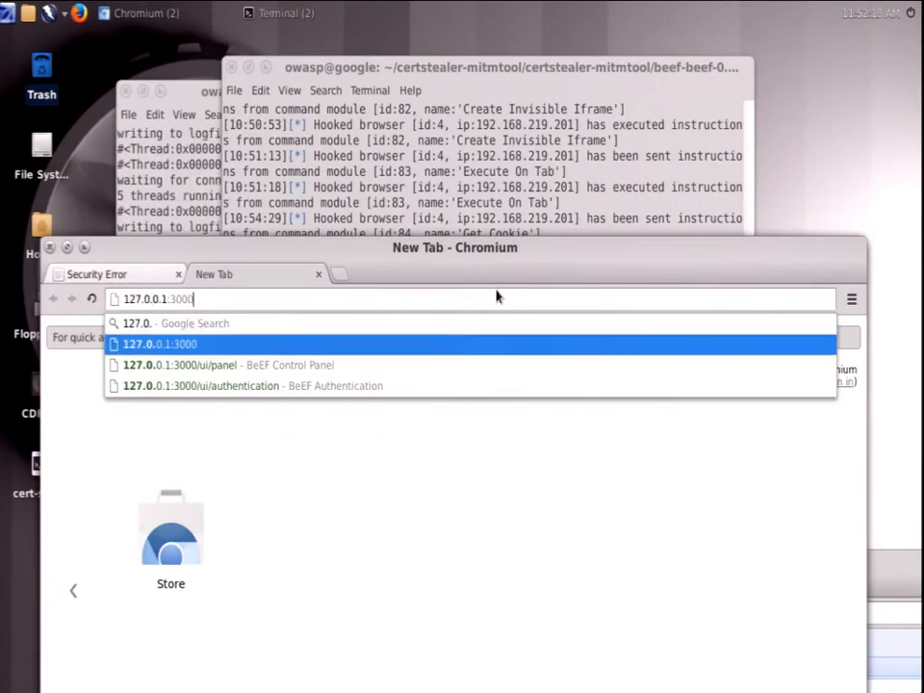
left_click(179, 365)
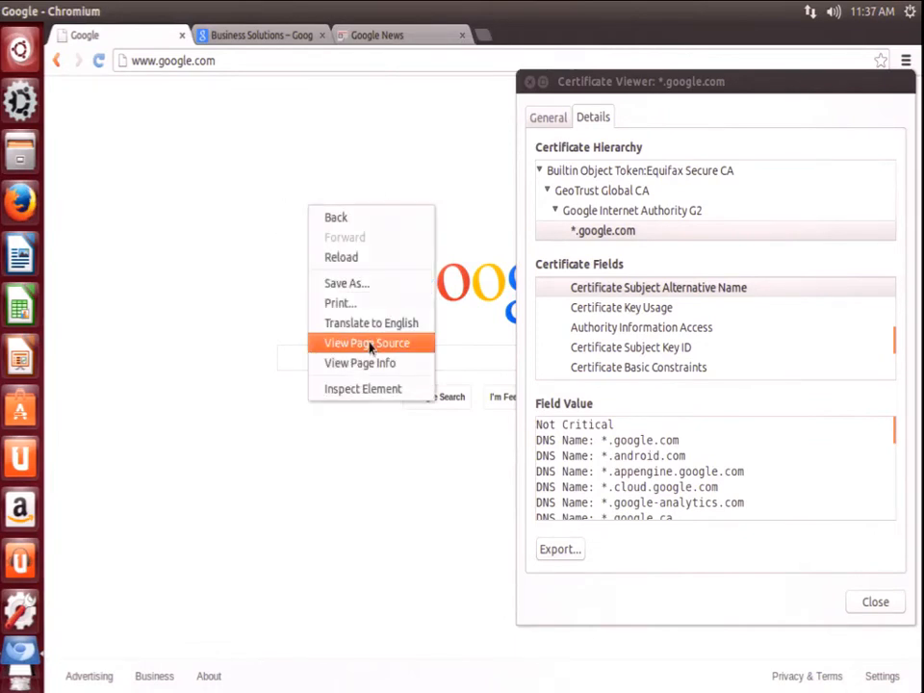
View google.com's page source revealing the injected hook.js, and close the certificate viewer.
left_click(366, 343)
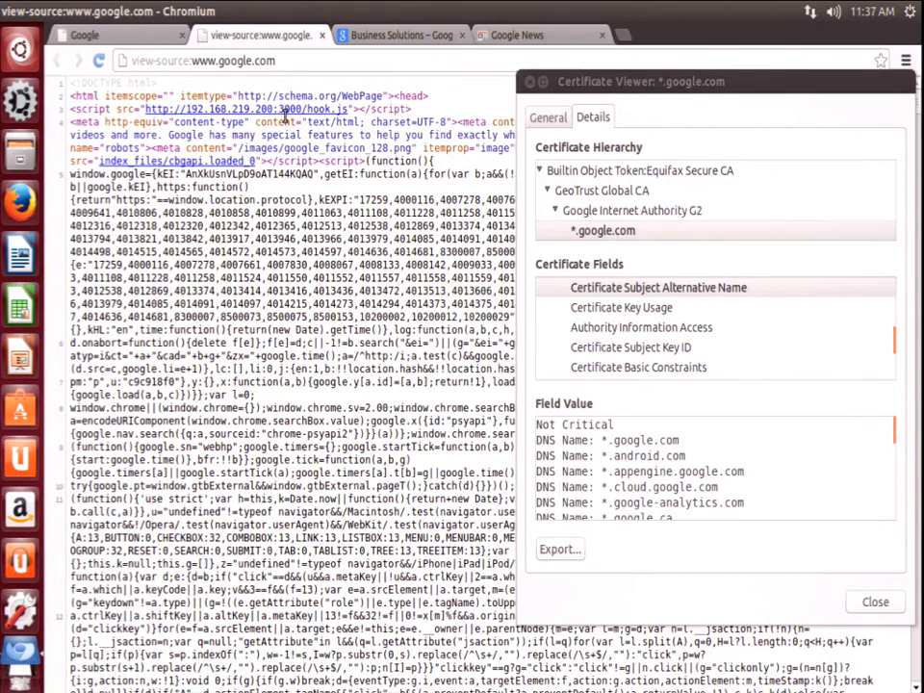
left_click(874, 600)
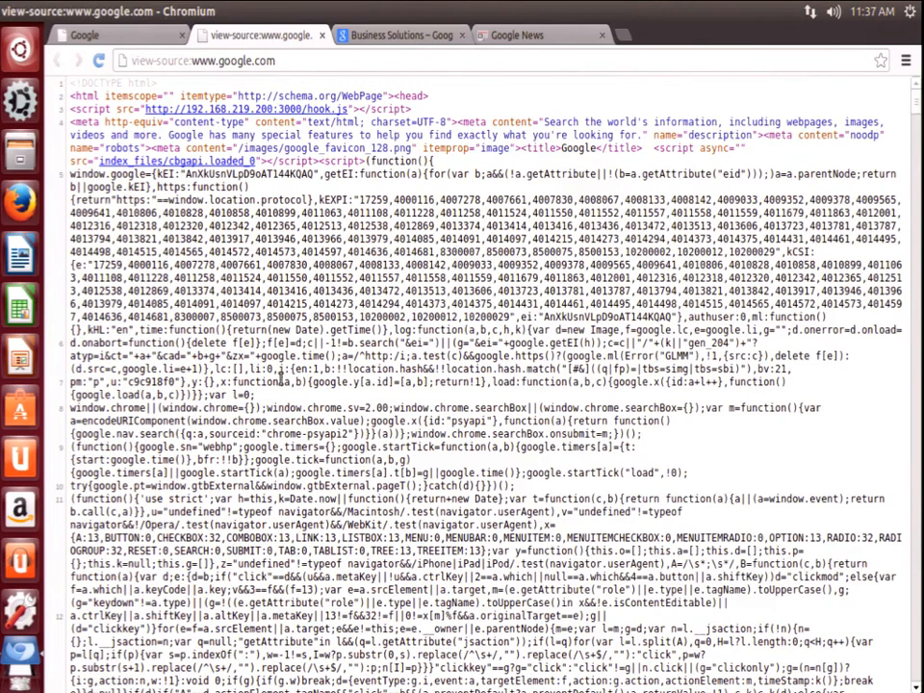
mouse_move(279, 379)
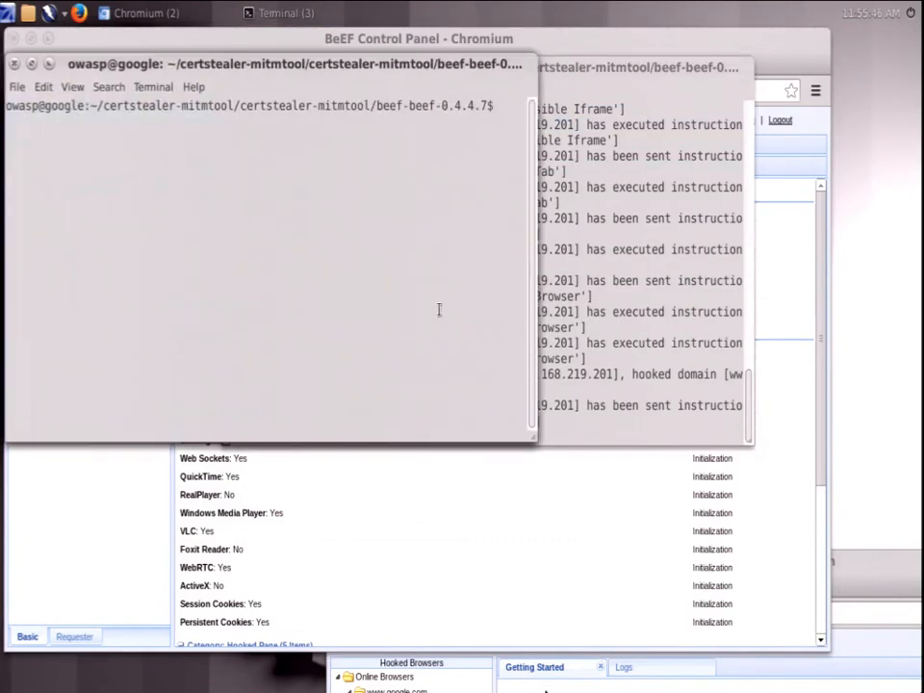
type("c")
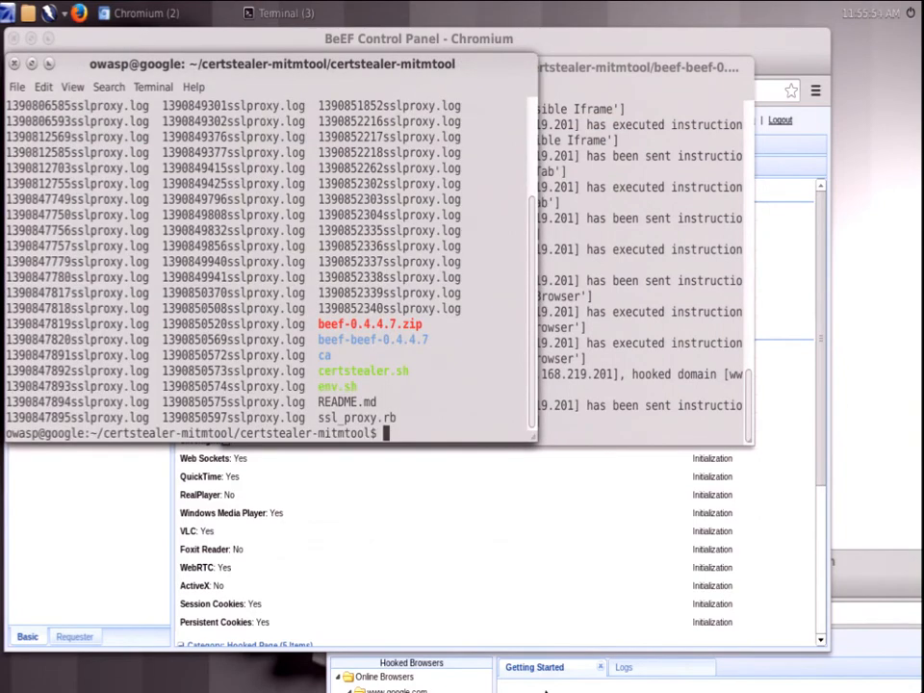
type("ls")
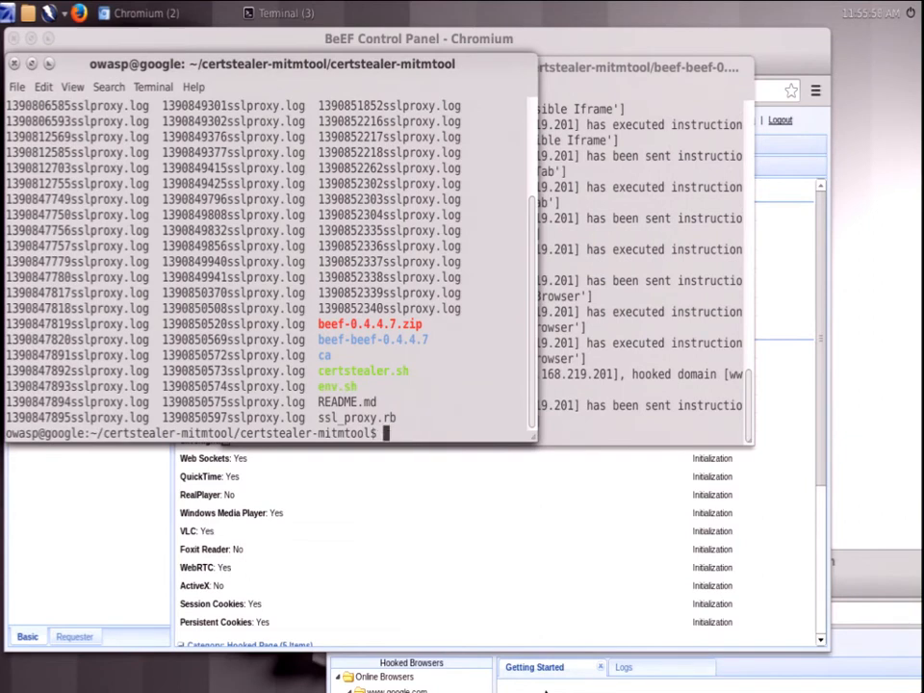
type("./certstealer.sh")
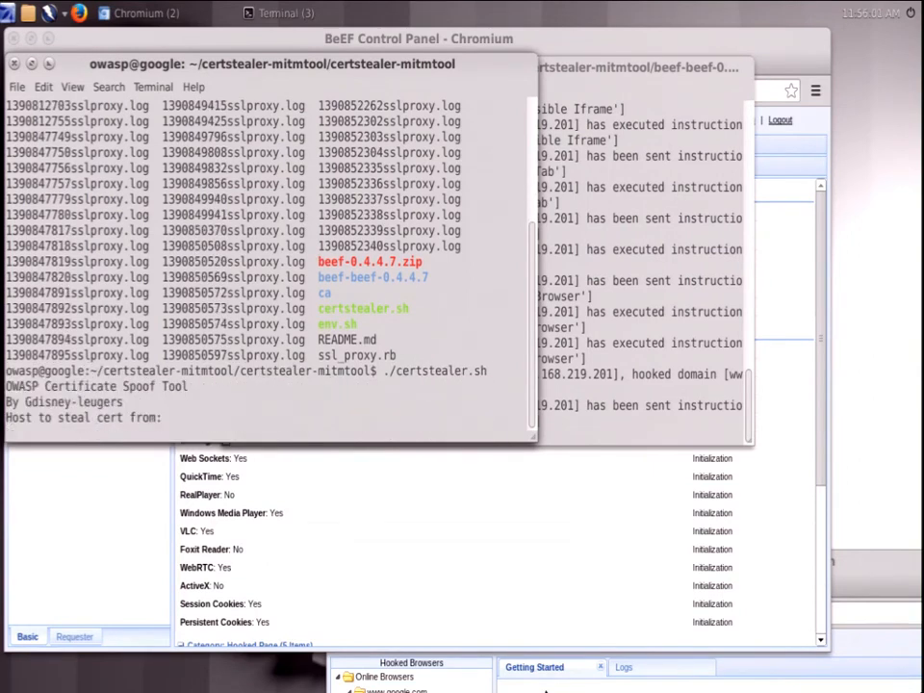
type("www.f")
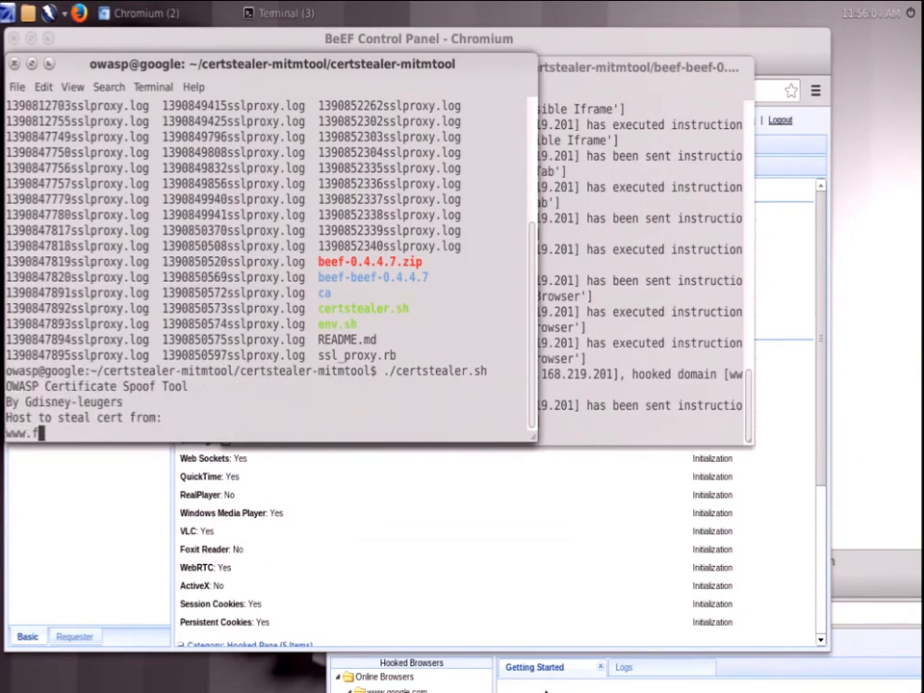
type("whitehouse.gov")
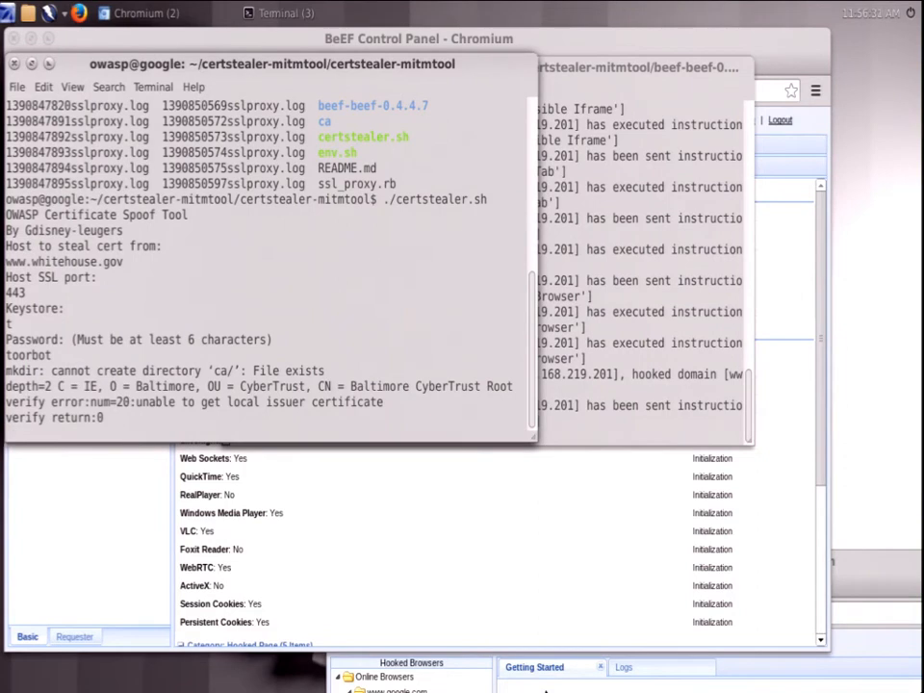
Answer keytool with Cybertrust SureServe SV CA, organisation Cybertrust, in Mountain View, CA, US.
key("Return")
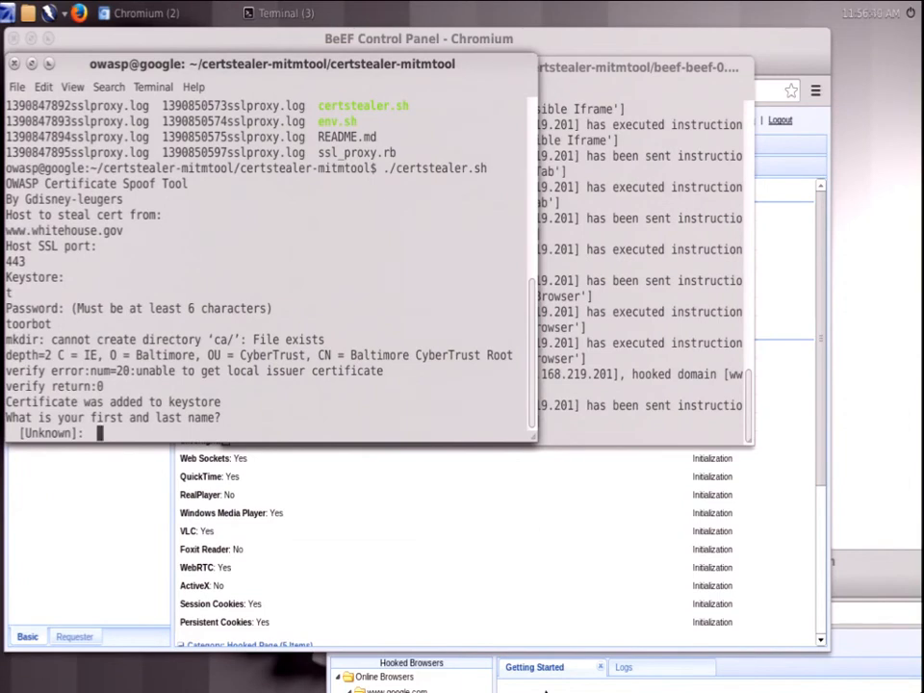
type("C")
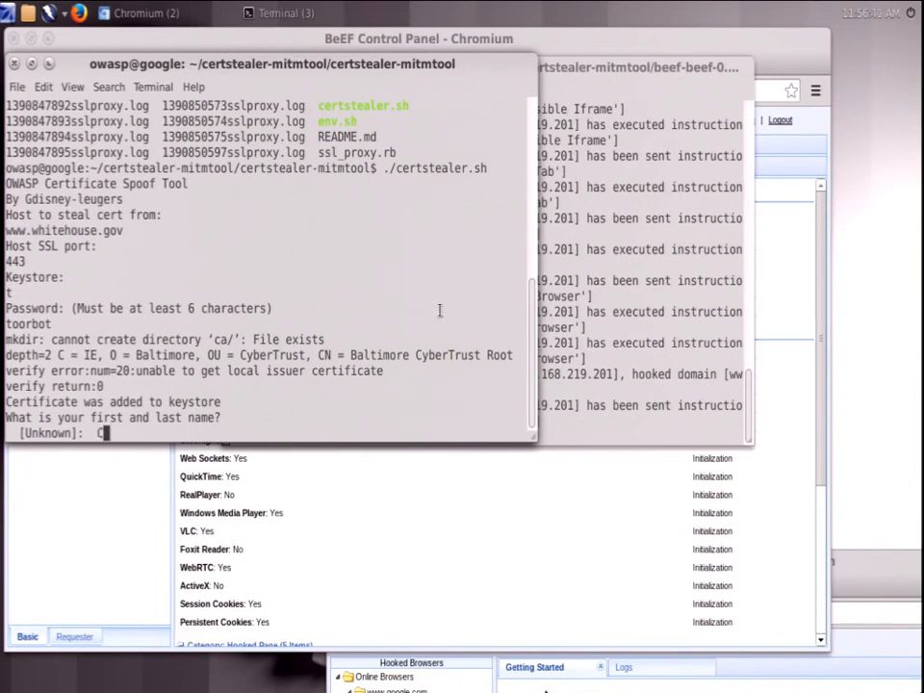
type("Cybertrust")
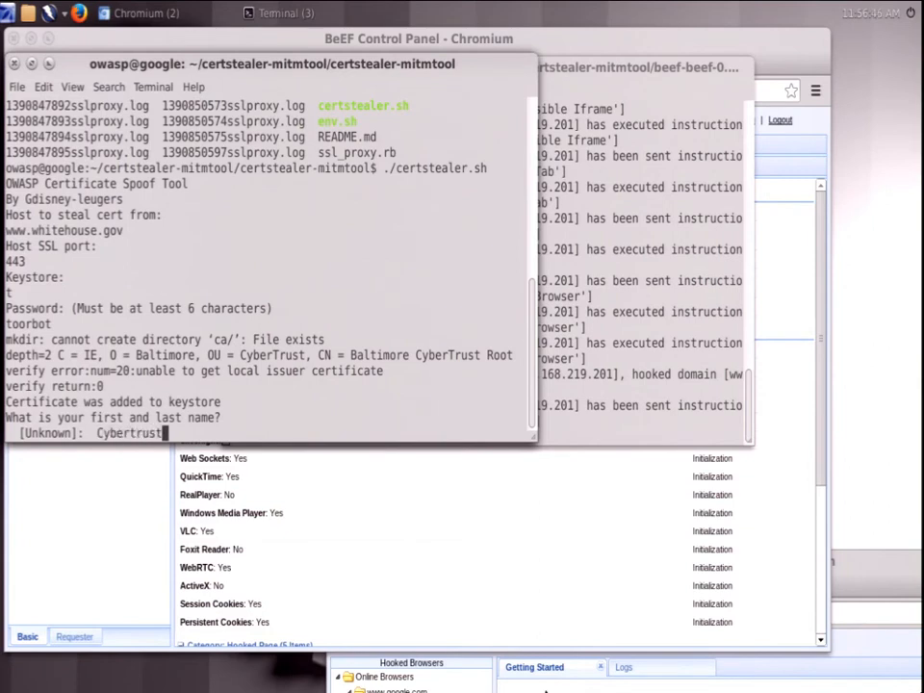
type("SureServe SV CA")
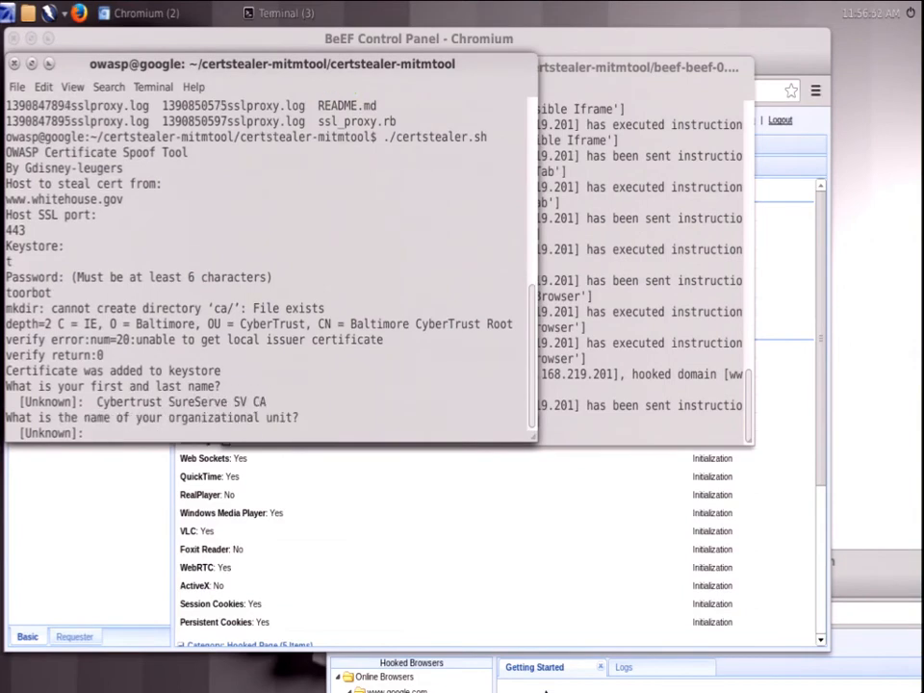
type("C")
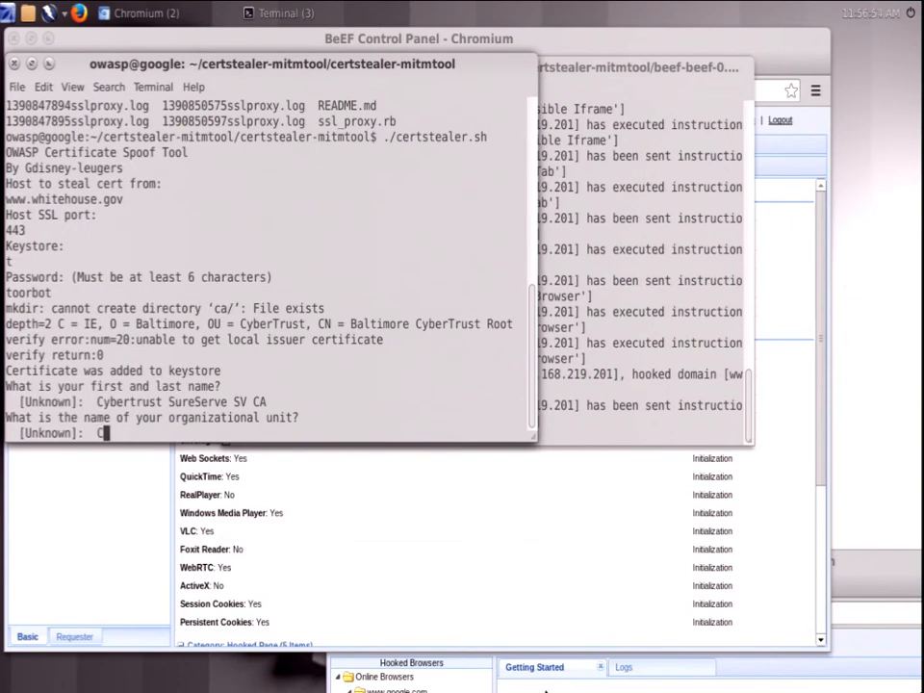
type("Cybertrys")
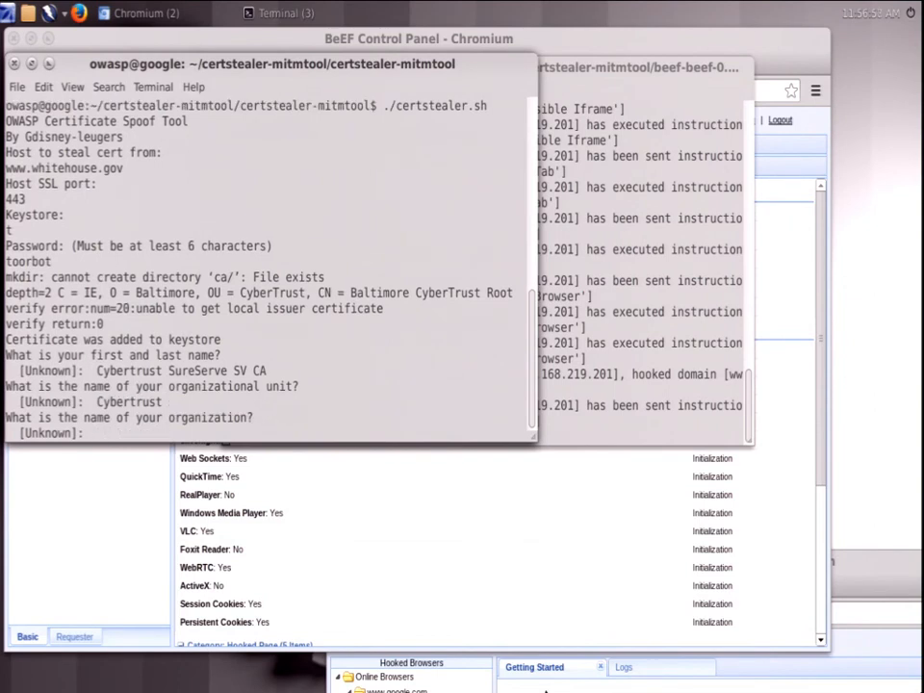
type("Cyber")
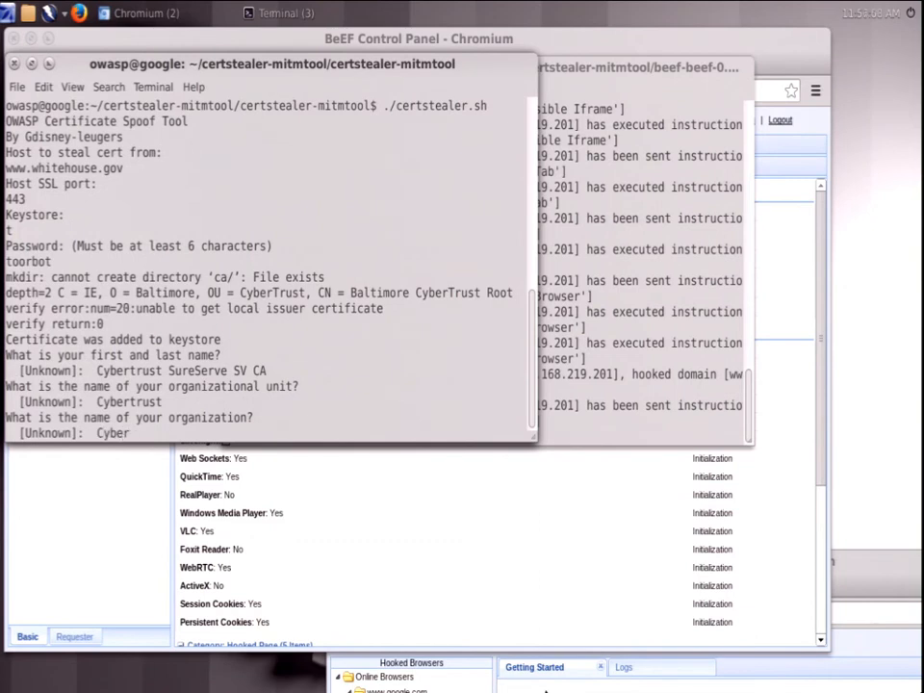
type("Cybertrust")
type("Mountian View")
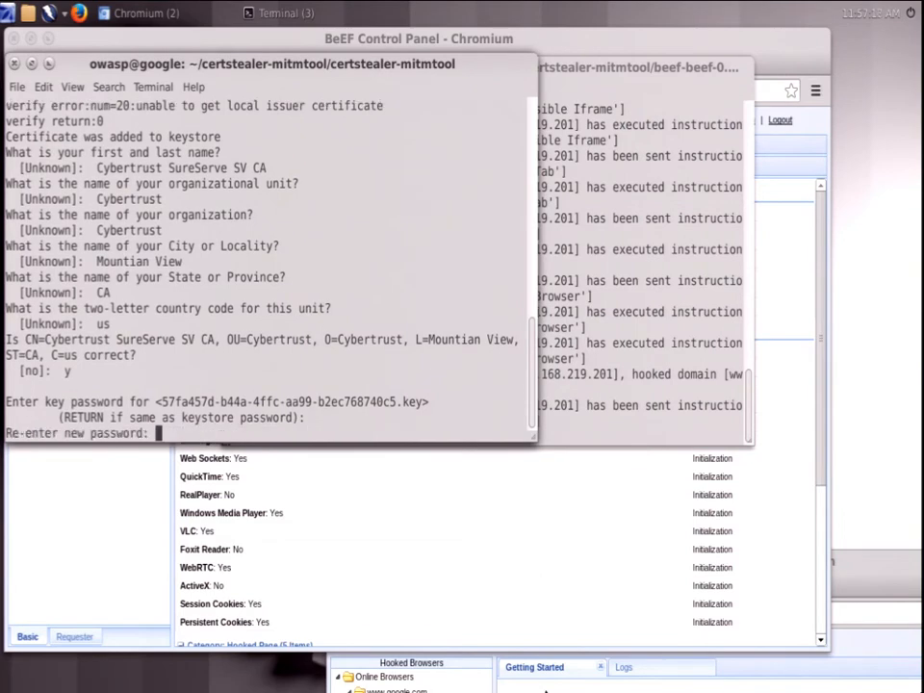
Accept the key and source keystore password prompts to finish forging the certificate.
key("Return")
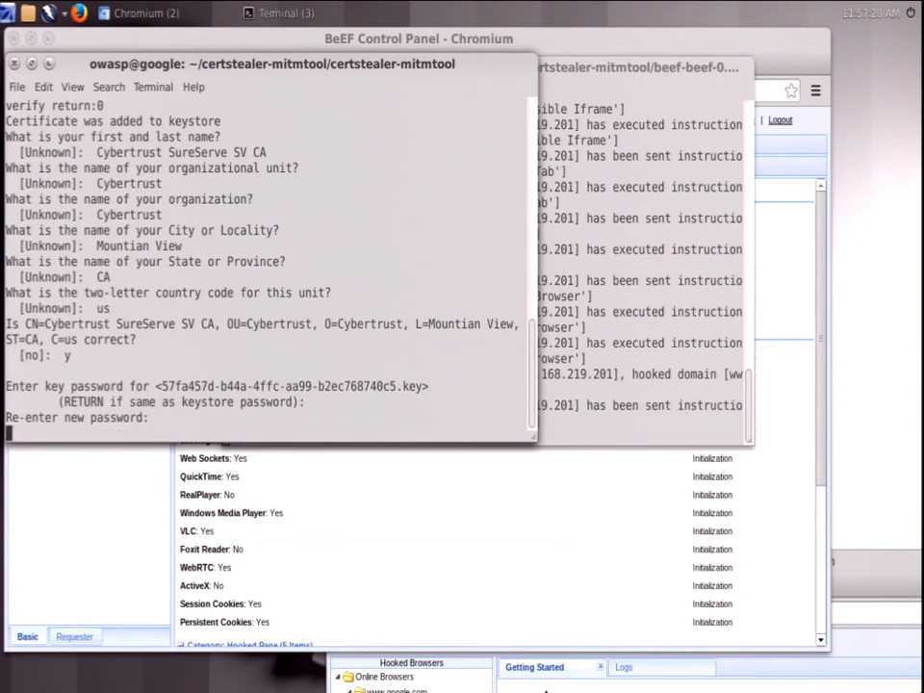
key("Return")
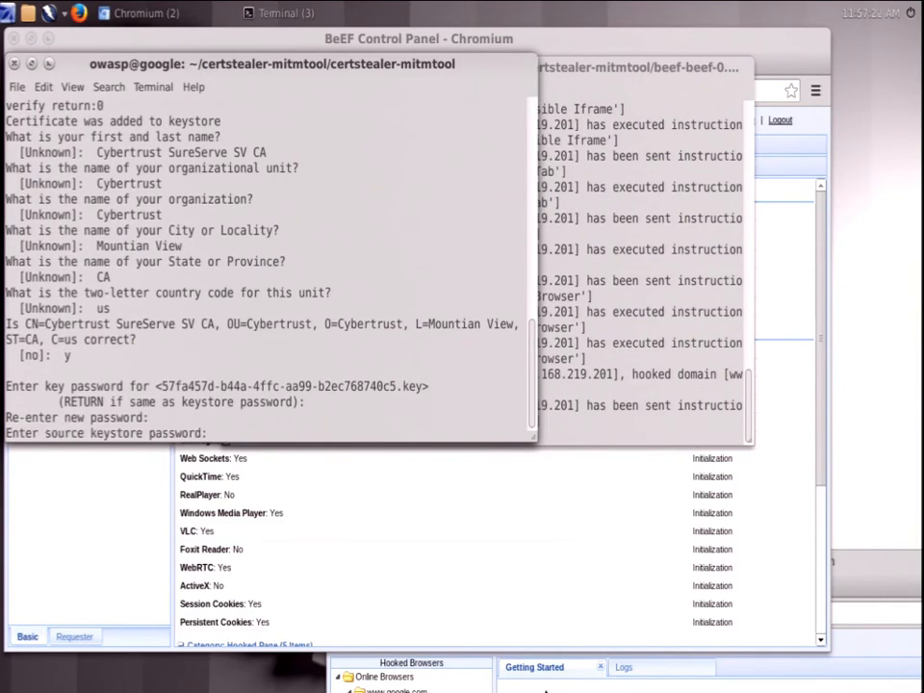
key("enter")
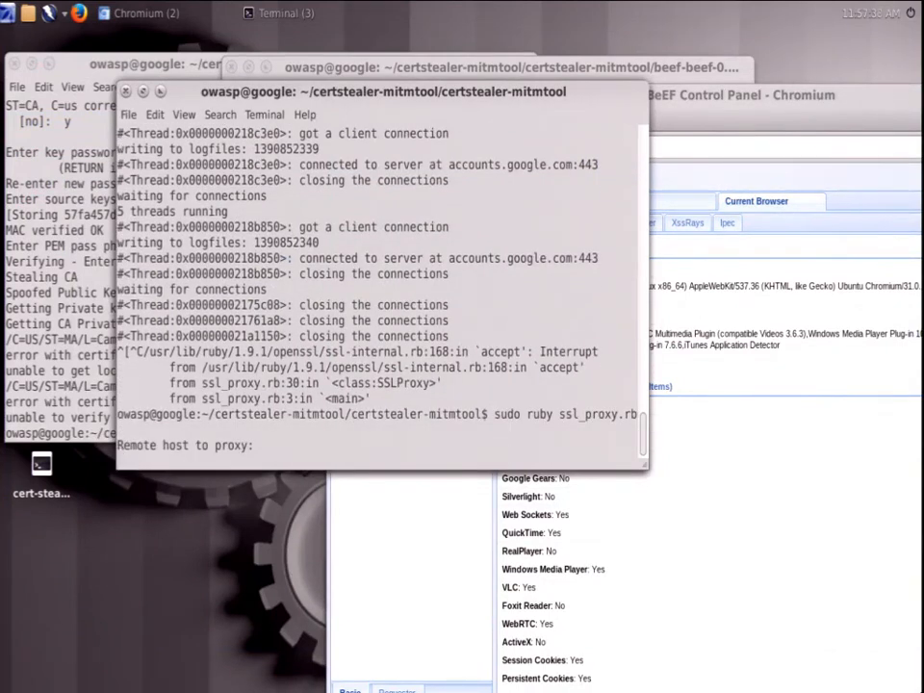
Begin entering the remote host name for the relaunched SSL proxy script.
type("accoun")
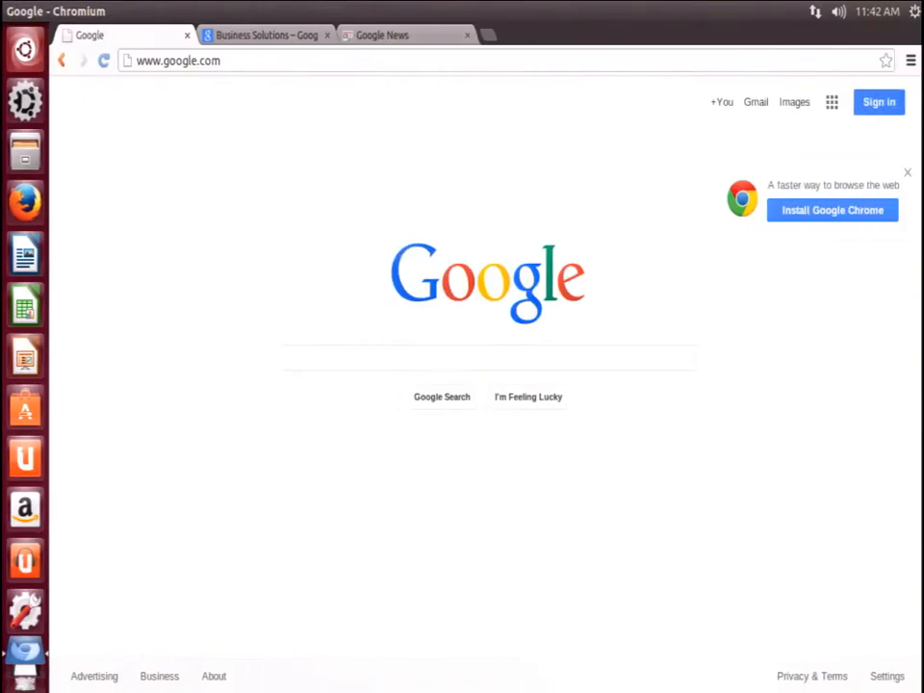
Reload the Business Solutions page and show its connection info reporting the identity as not verified.
left_click(260, 34)
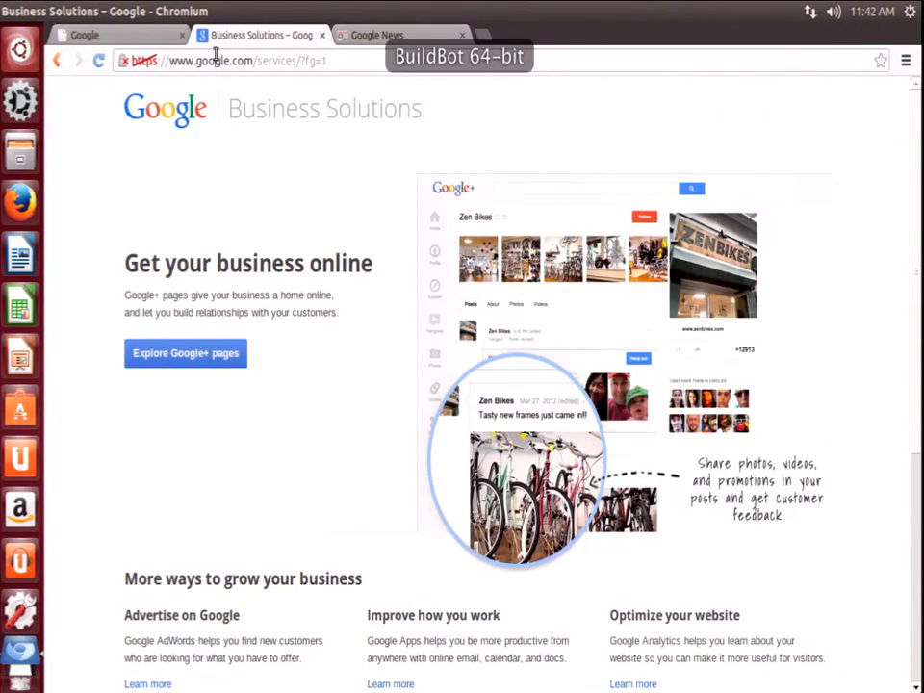
left_click(98, 60)
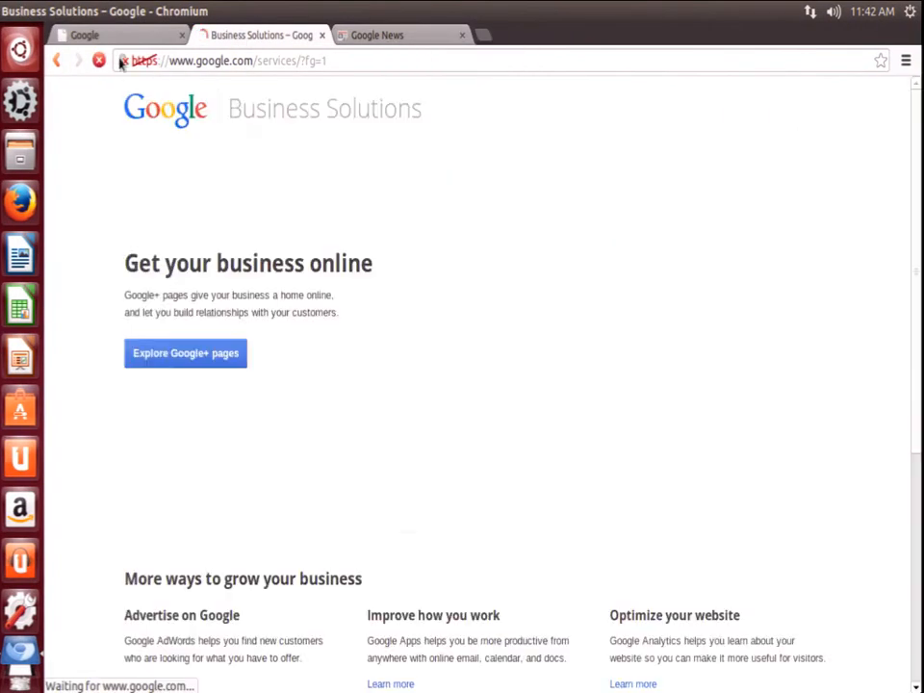
left_click(123, 60)
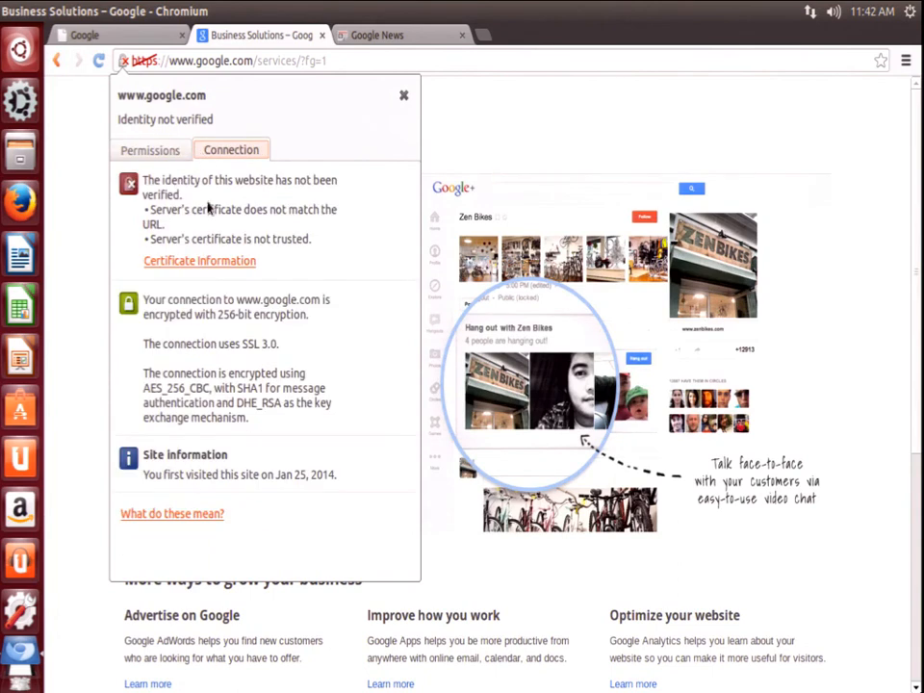
left_click(200, 260)
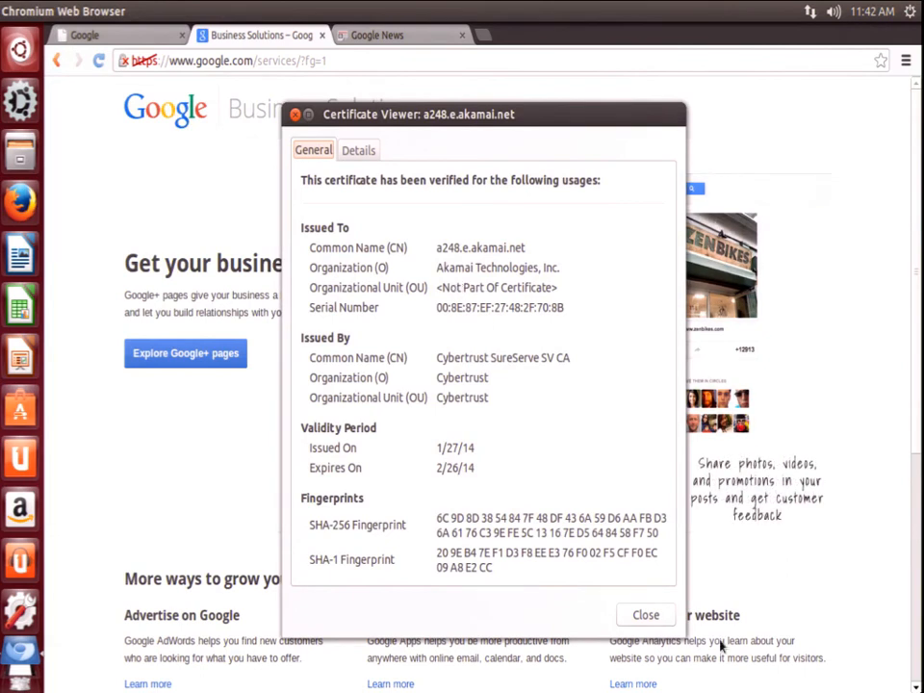
mouse_move(335, 127)
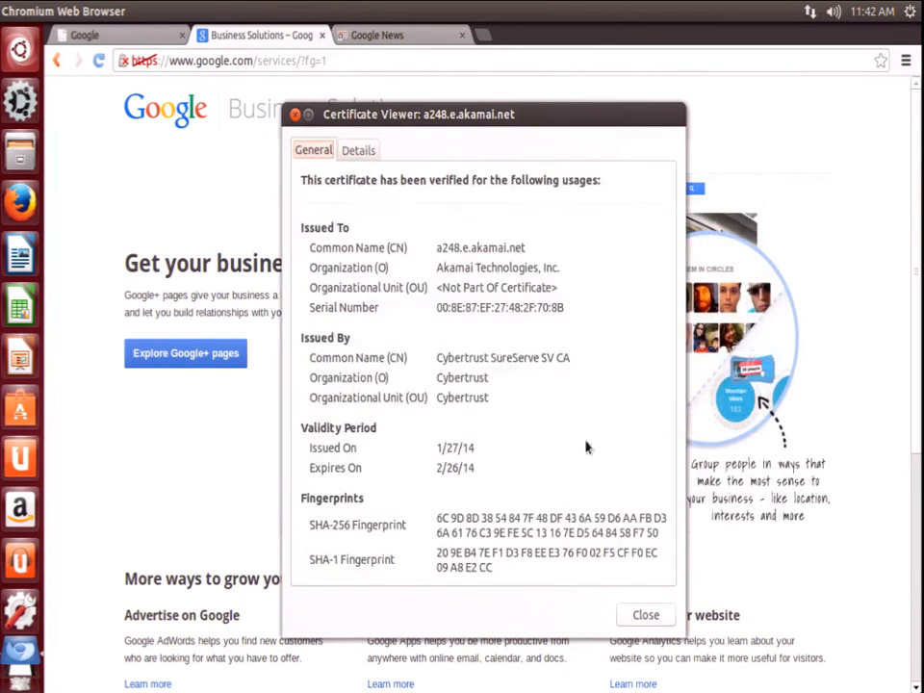
double_click(462, 396)
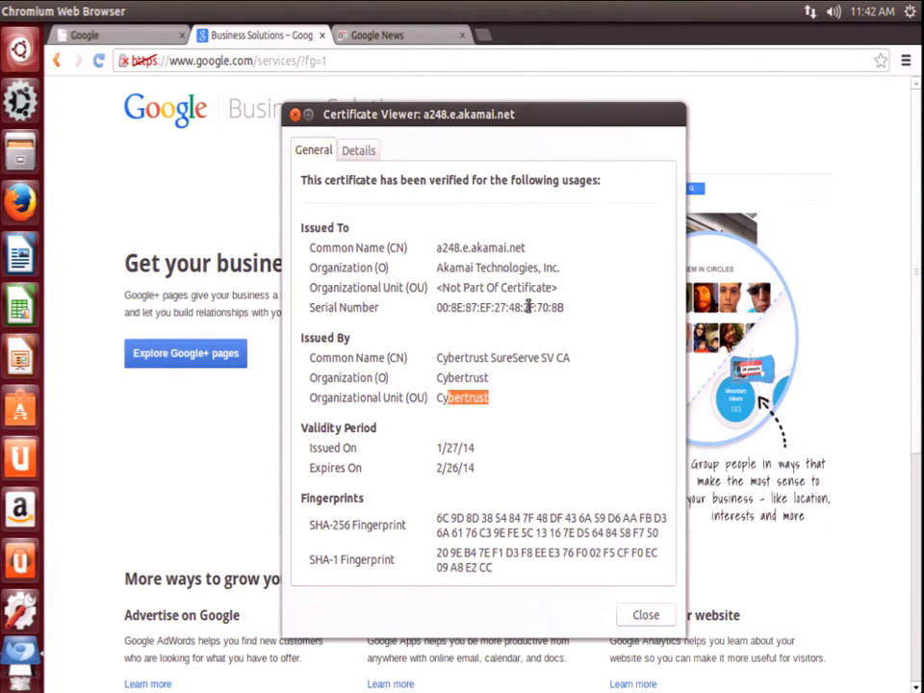
mouse_move(246, 375)
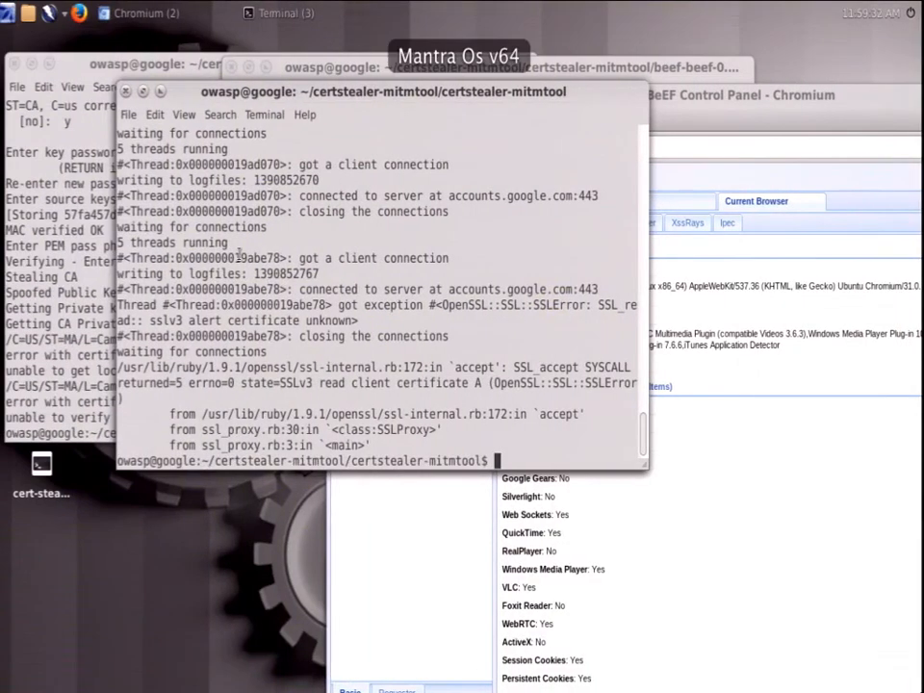
Run sudo ruby ssl_proxy.rb and enter the remote host name at its prompt.
type("sudo ruby ssl_proxy.rb")
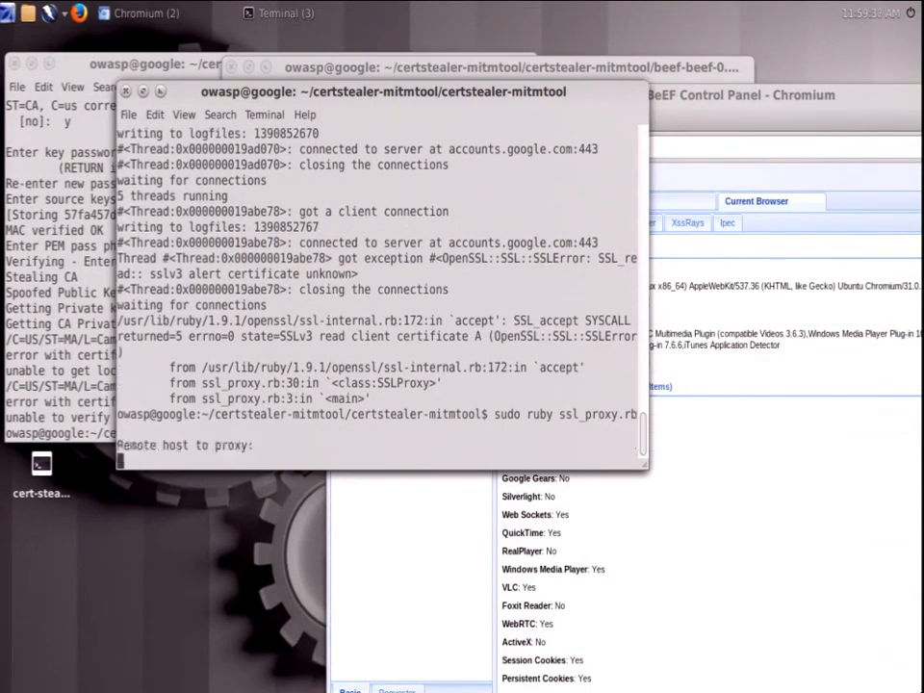
type("account")
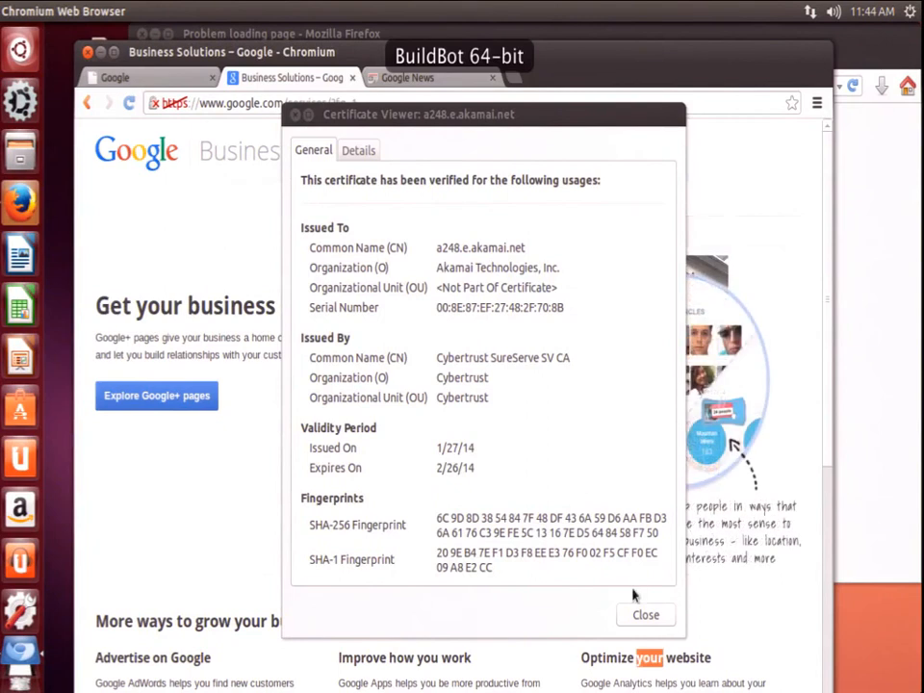
Dismiss the a248.e.akamai.net certificate viewer and bring the Firefox window to the front.
left_click(645, 614)
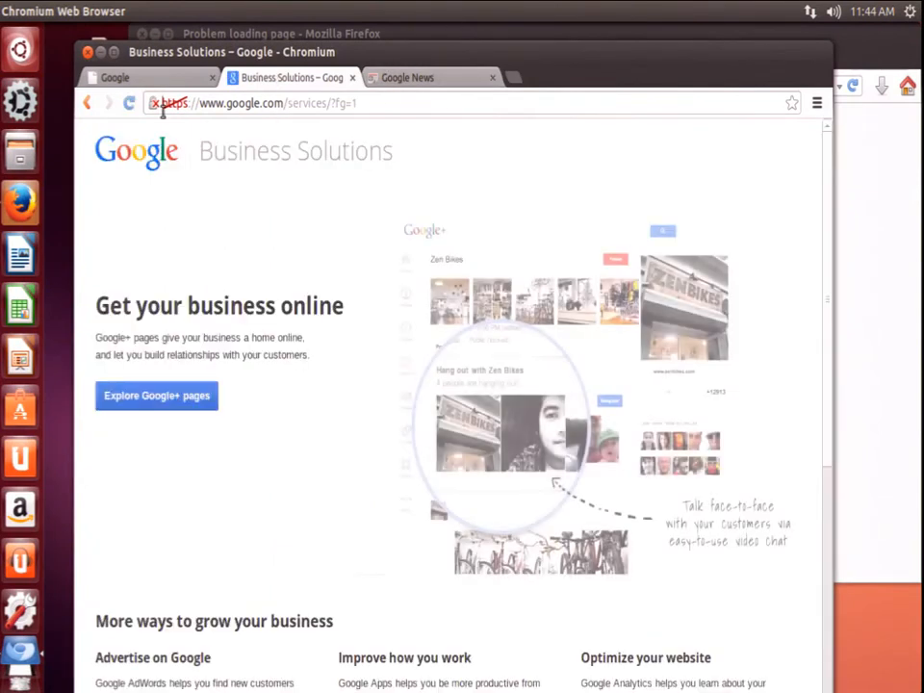
left_click(154, 104)
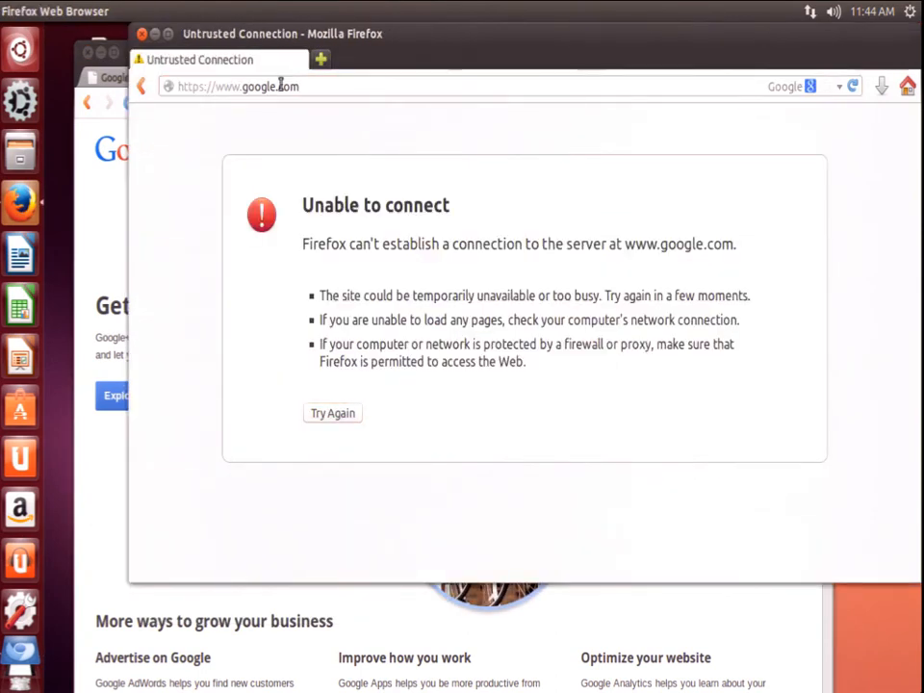
Retry google.com and expand Technical Details and I Understand the Risks on the warning page.
left_click(331, 412)
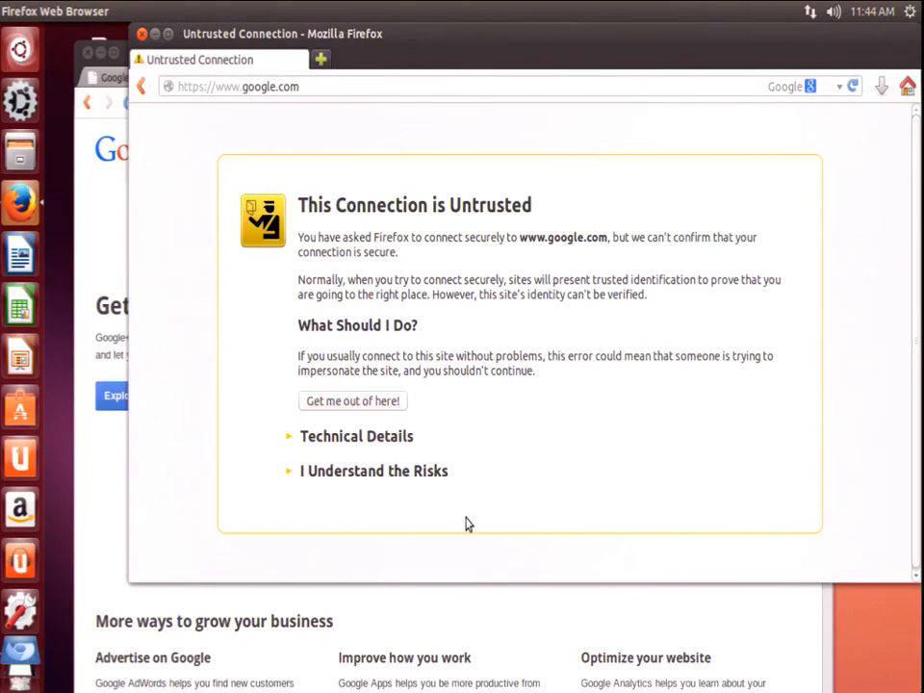
left_click(356, 435)
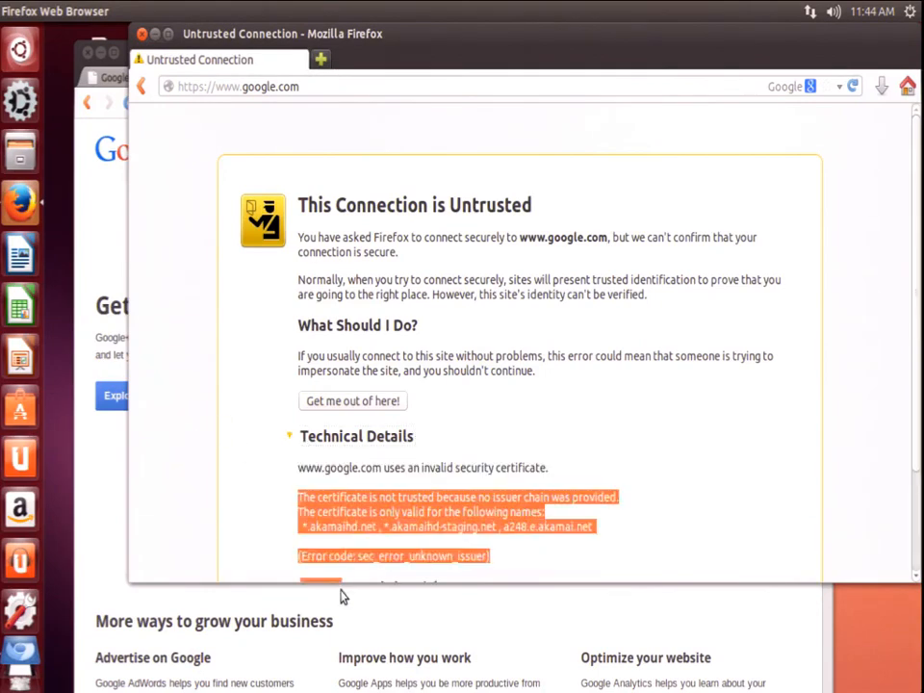
scroll("down", 3)
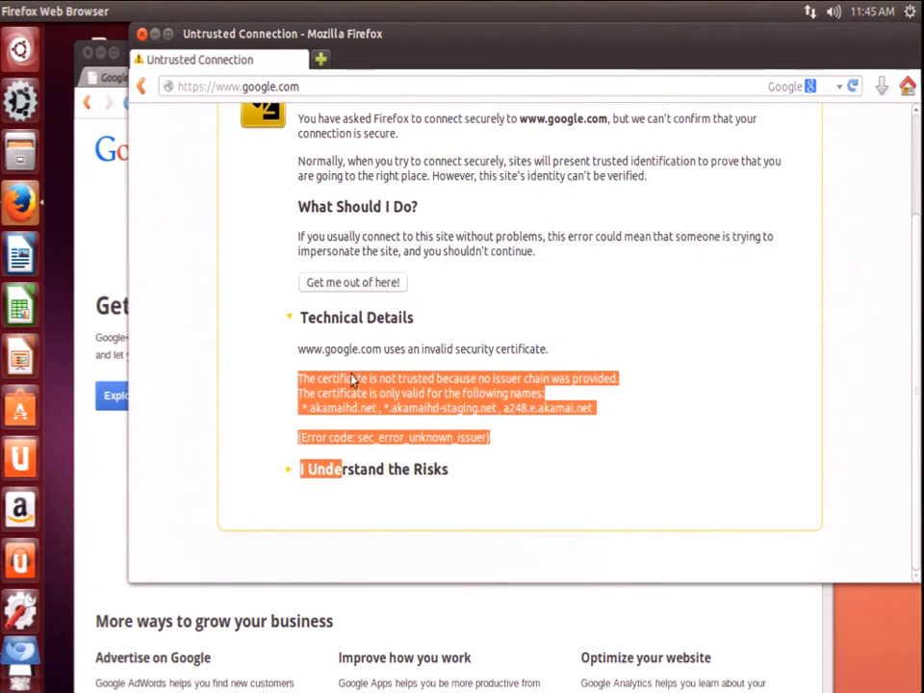
left_click(356, 393)
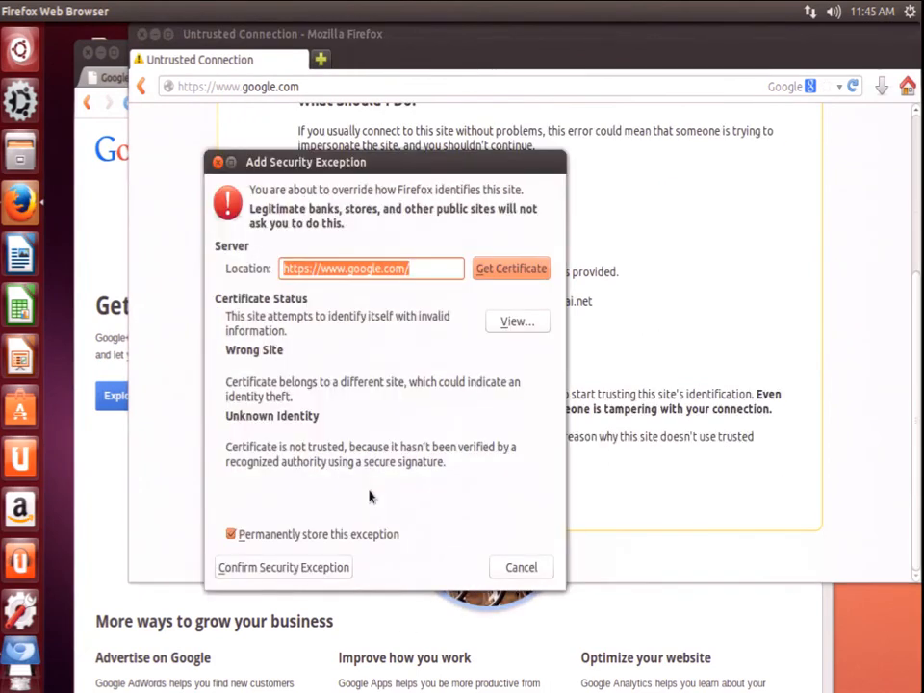
View the a248.e.akamai.net certificate in the Add Security Exception dialog, then dismiss it.
left_click(516, 320)
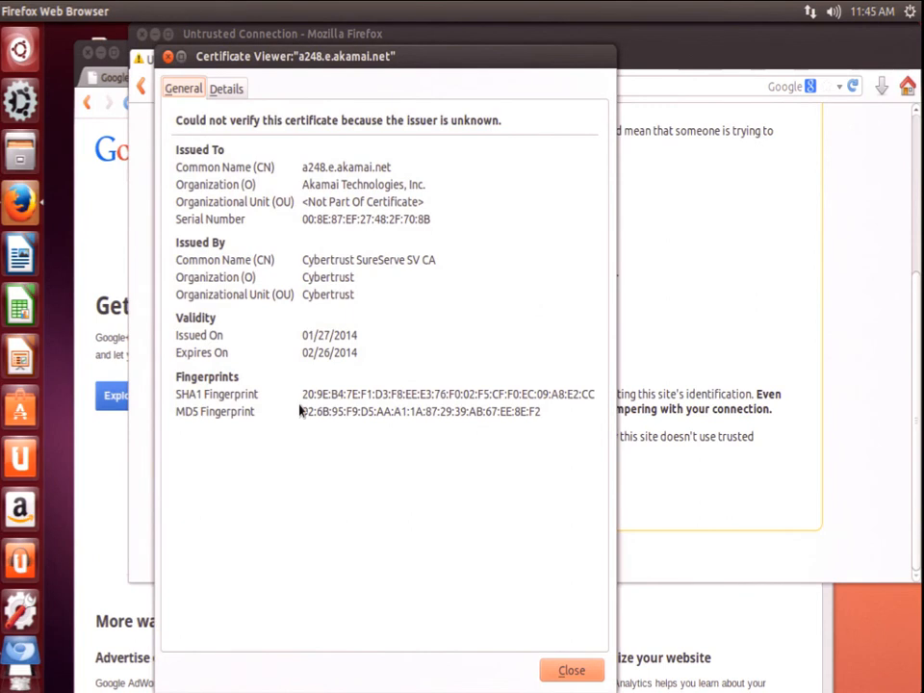
mouse_move(549, 673)
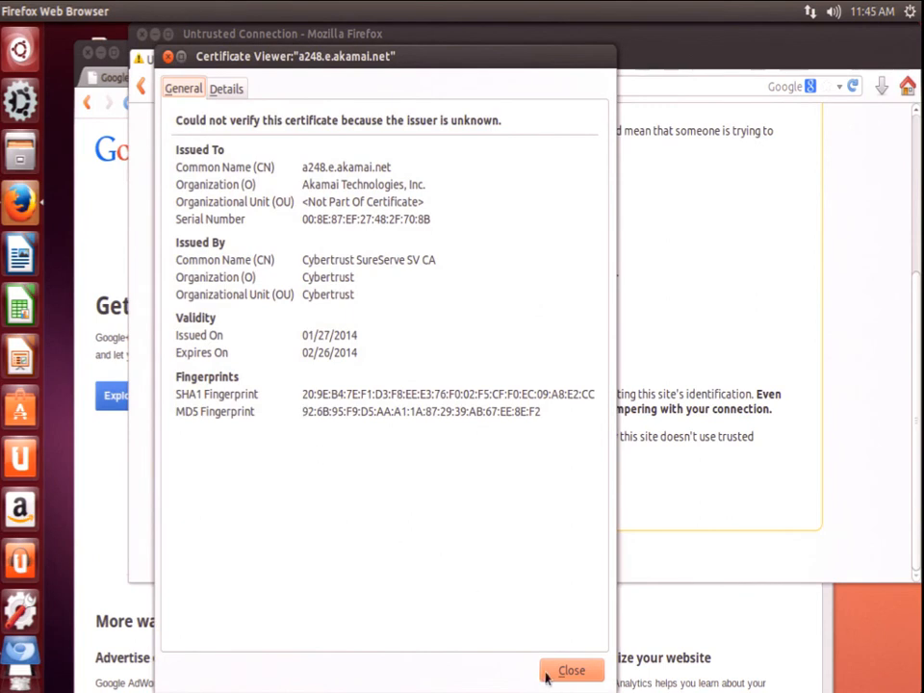
left_click(570, 670)
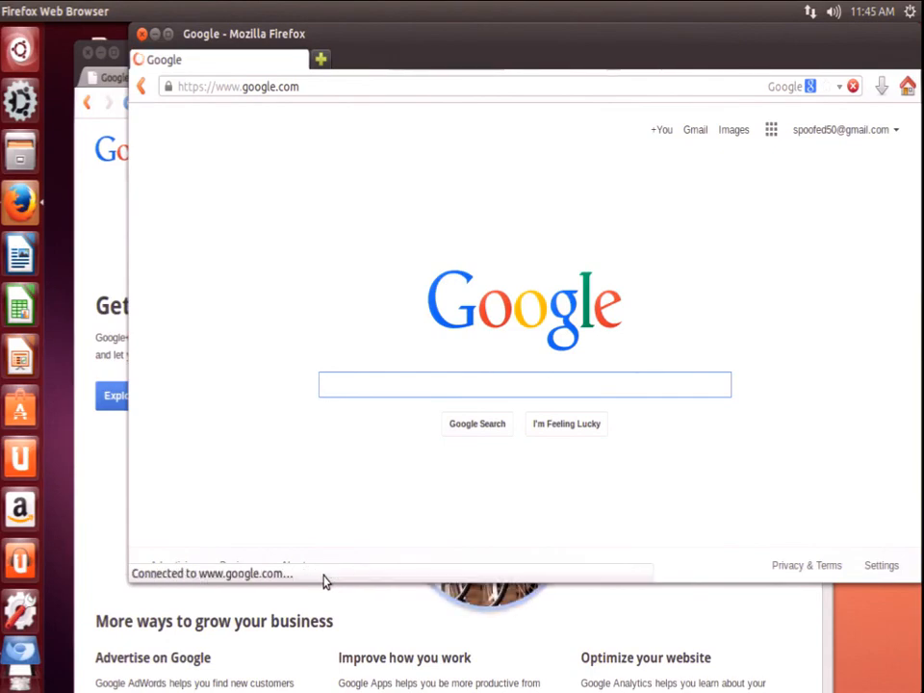
left_click(523, 385)
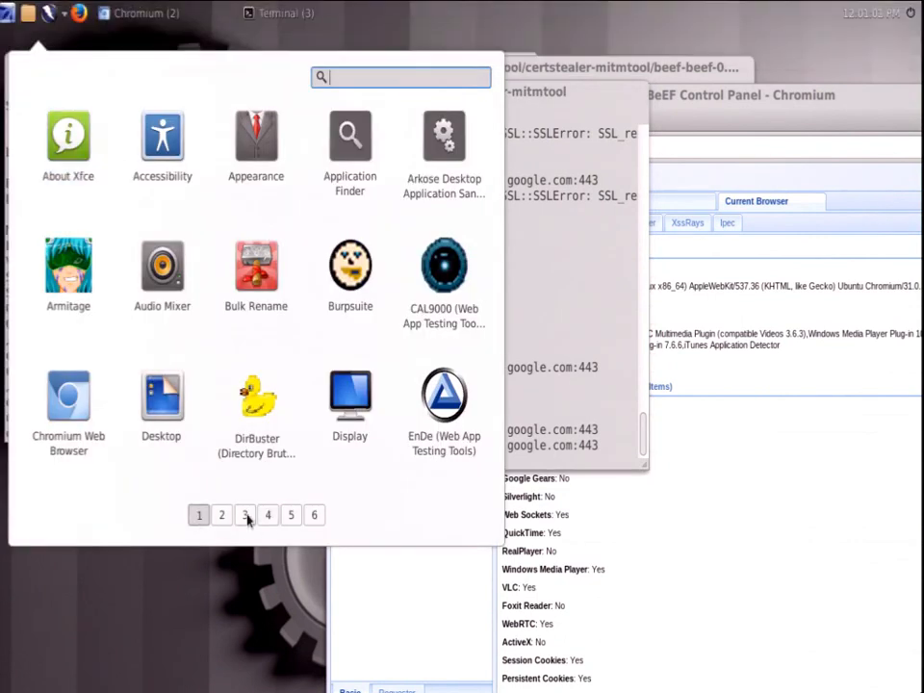
Browse pages 4 and 5 of the application menu listing tools like OWASP ZAP, Paros and Sqlmap.
left_click(268, 514)
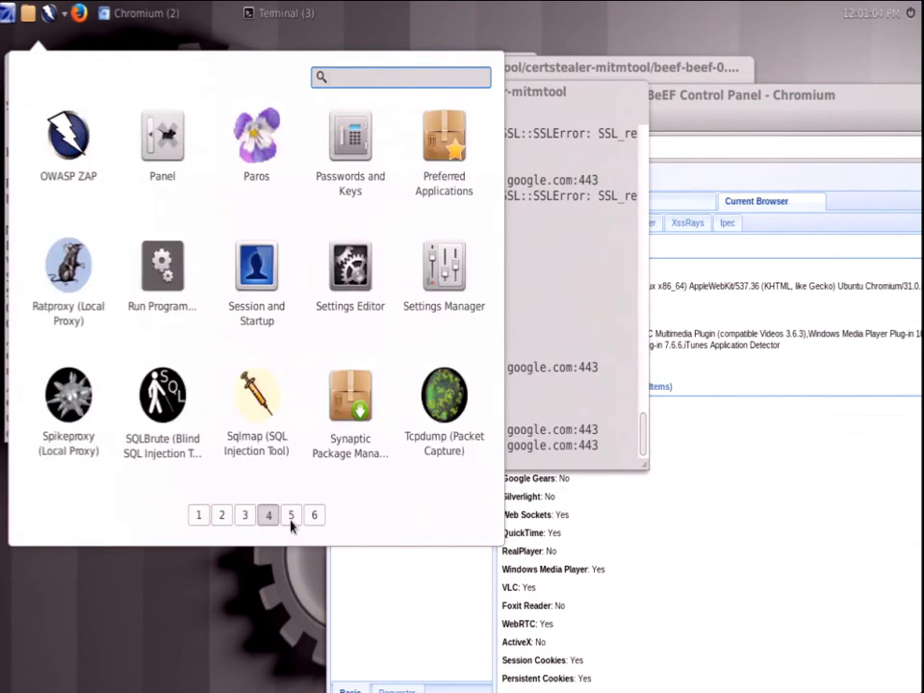
left_click(291, 516)
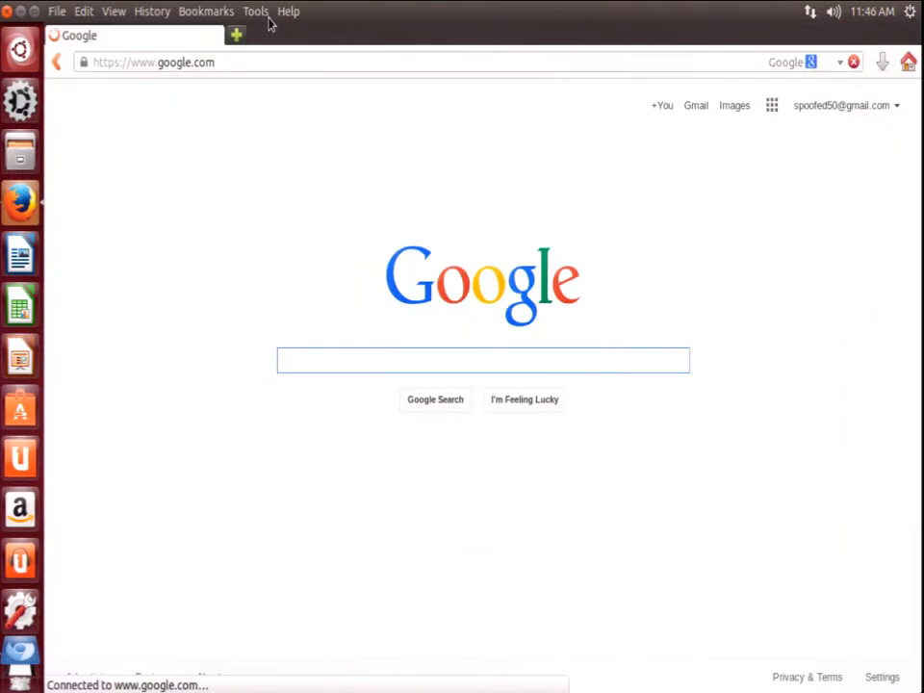
left_click(481, 360)
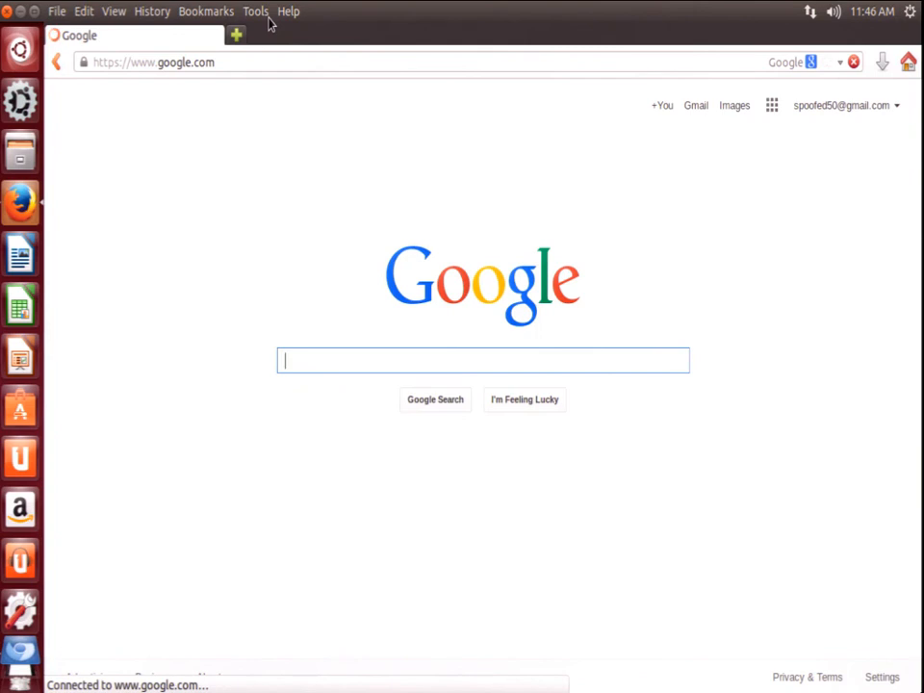